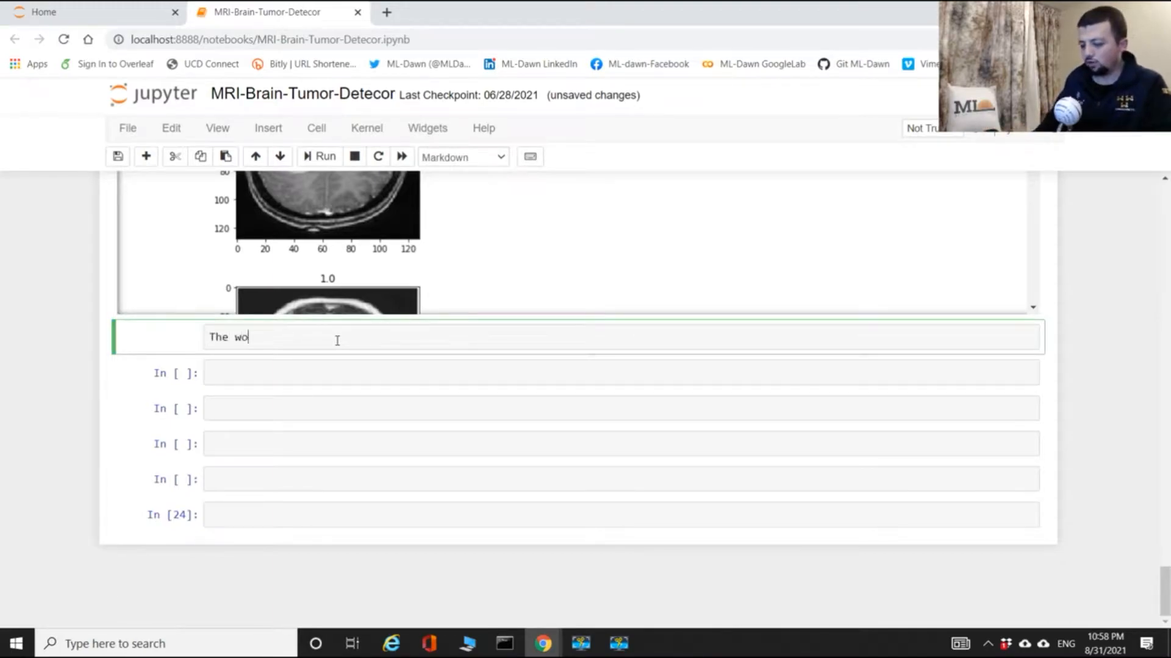
Add and render a Markdown heading '## The world with dataloaders'.
text(rld with)
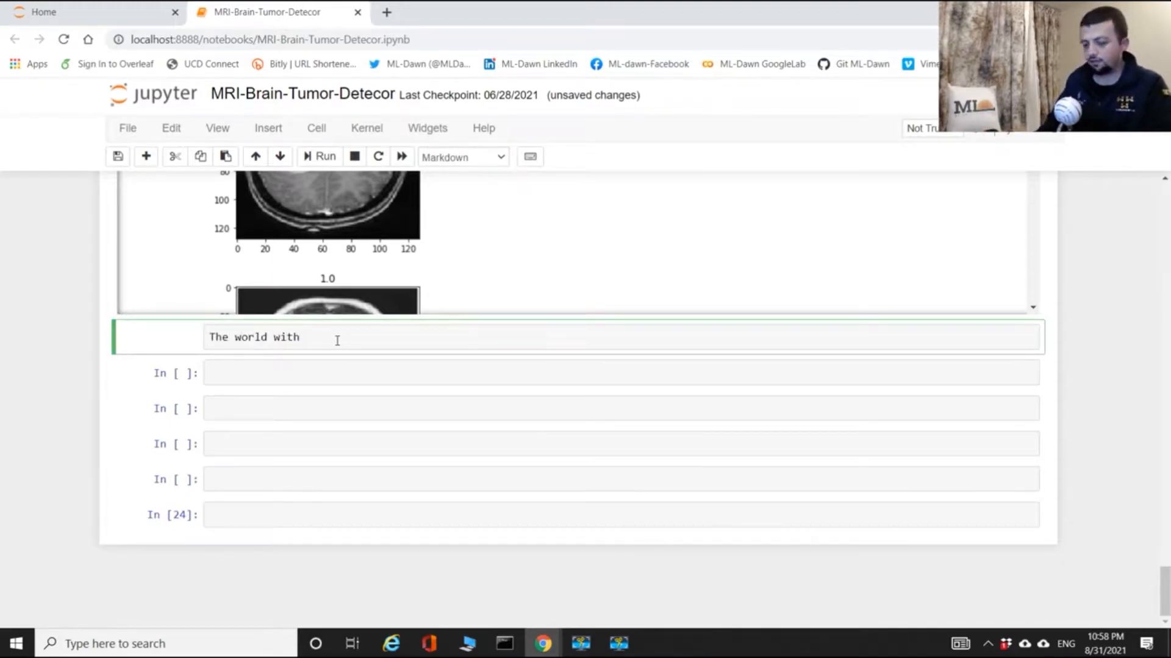
text(dataloa)
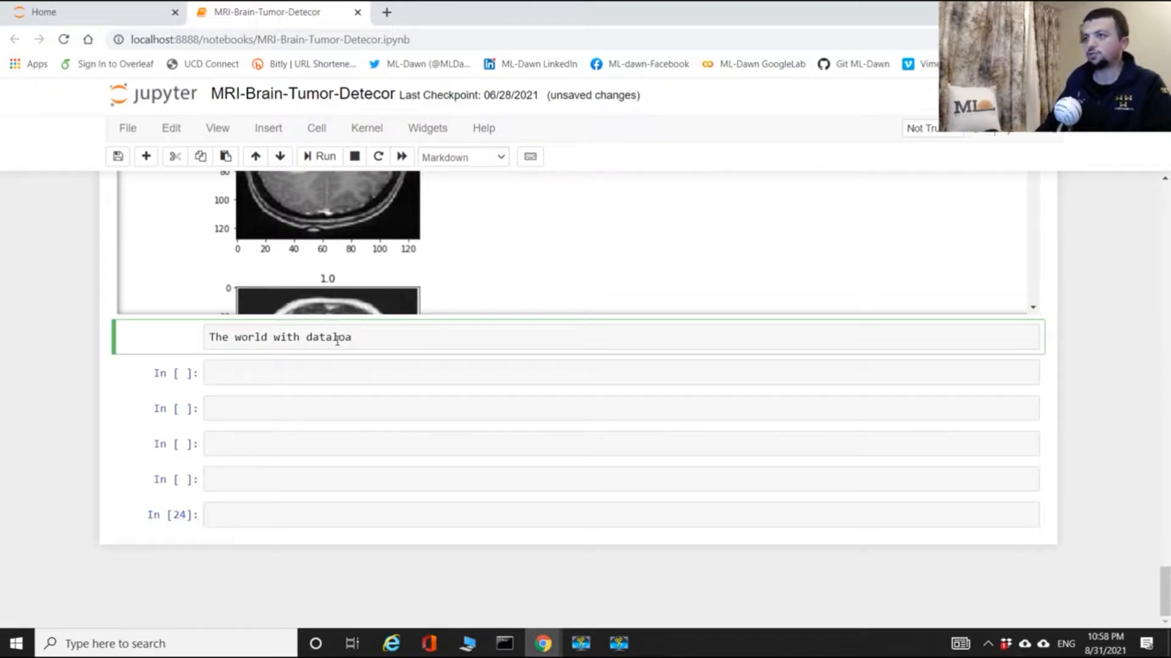
text(ders)
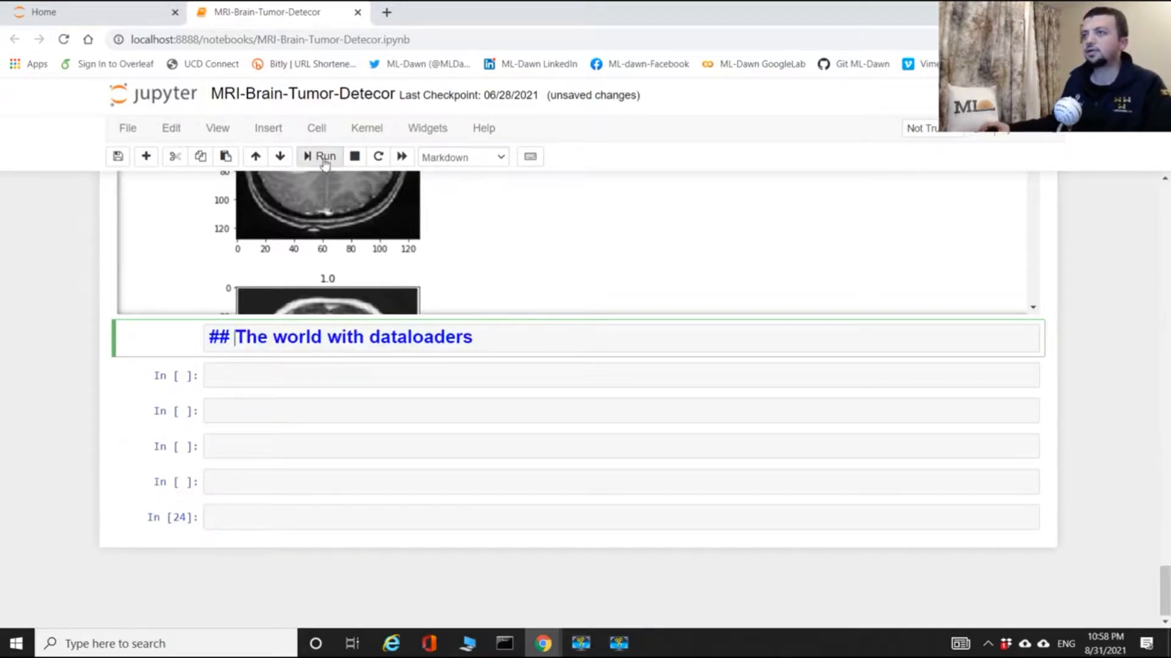
click(318, 156)
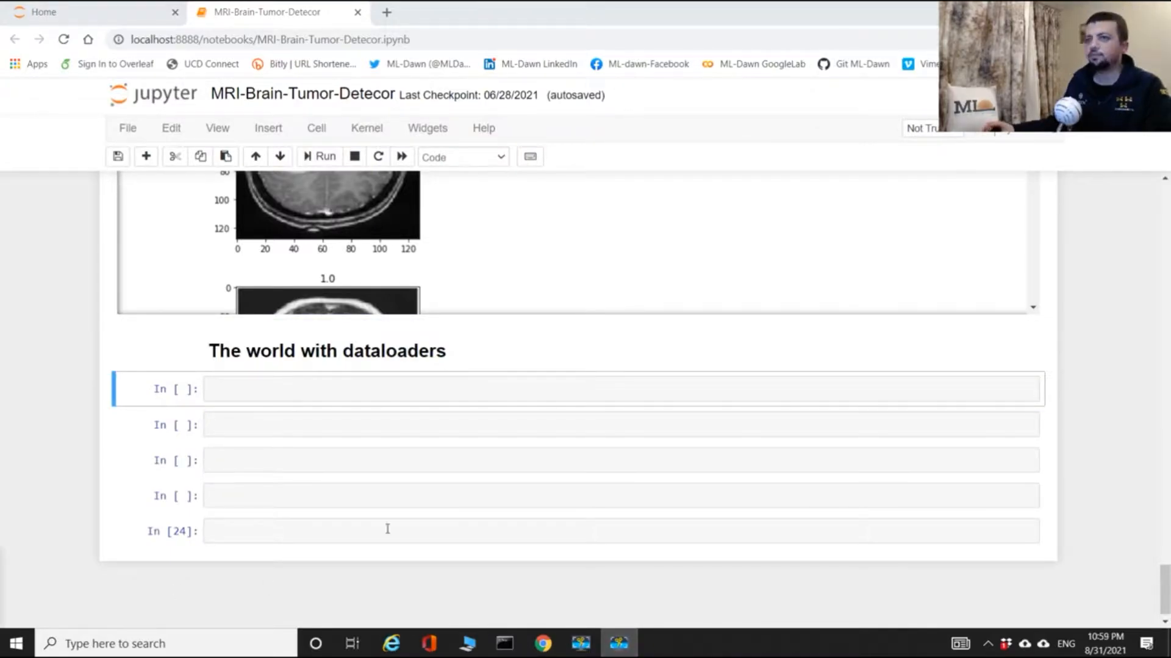
Start the line dataloader = Datalo..., checking the DataLoader import spelling.
text(d)
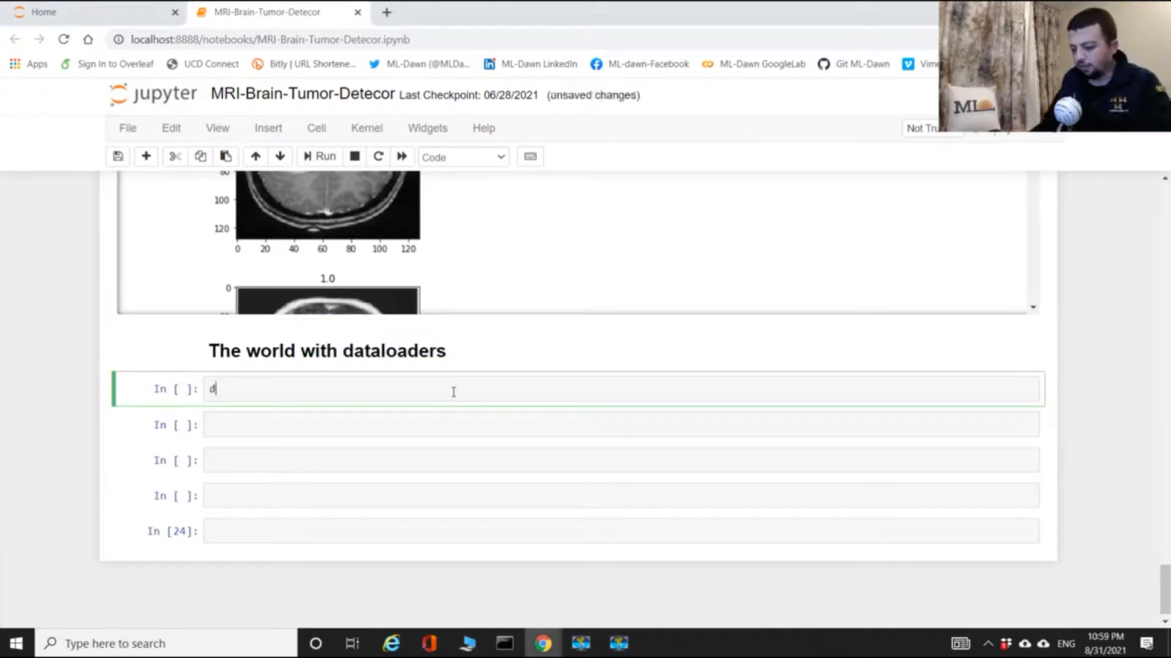
text(atalod)
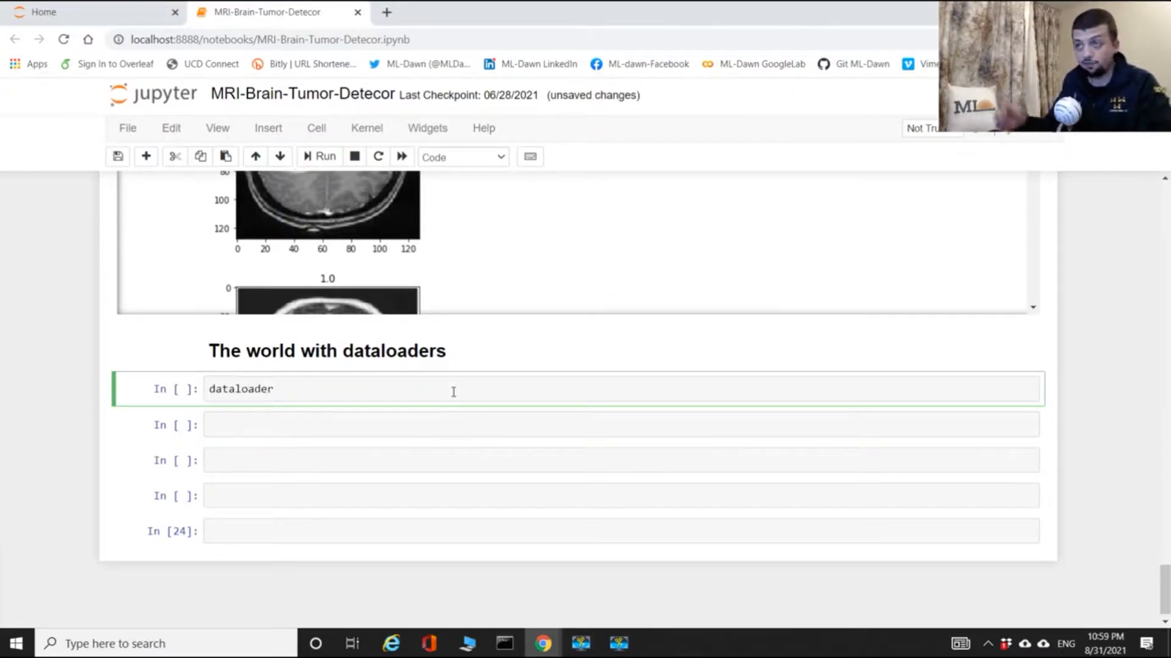
text(=)
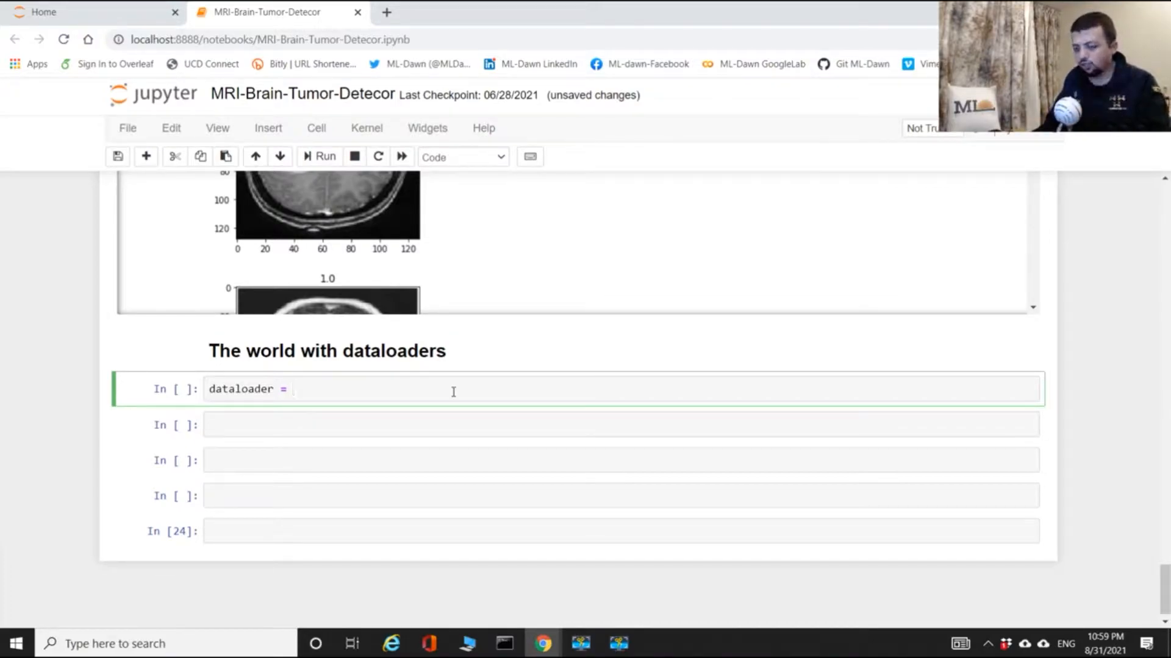
text(Datalo)
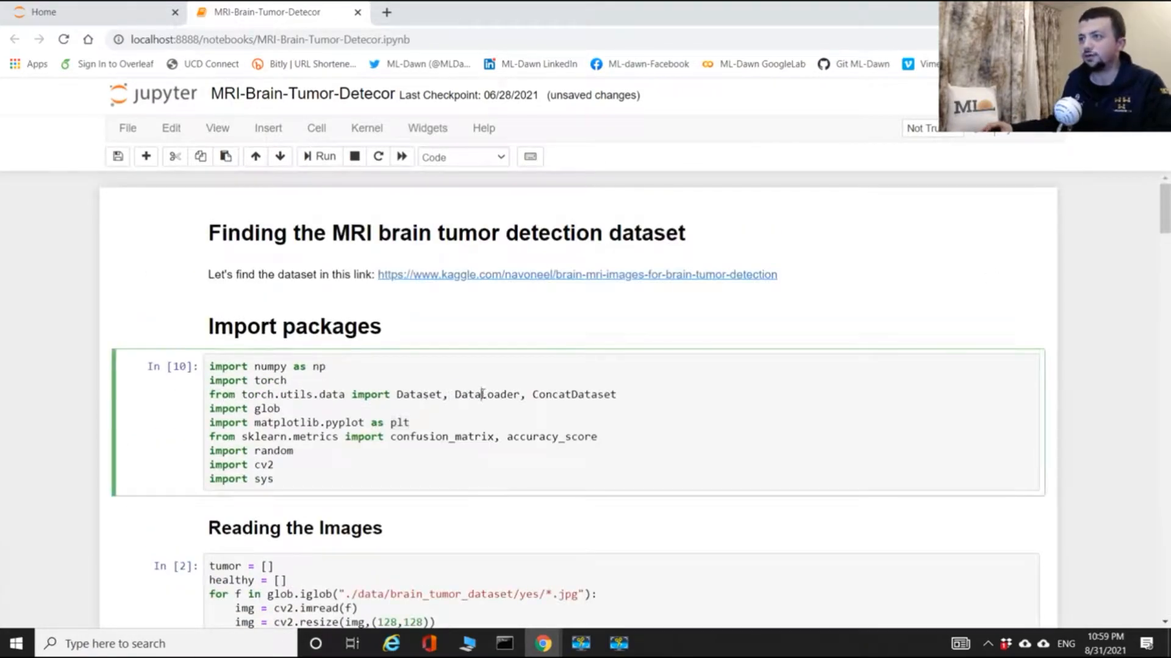
double_click(486, 394)
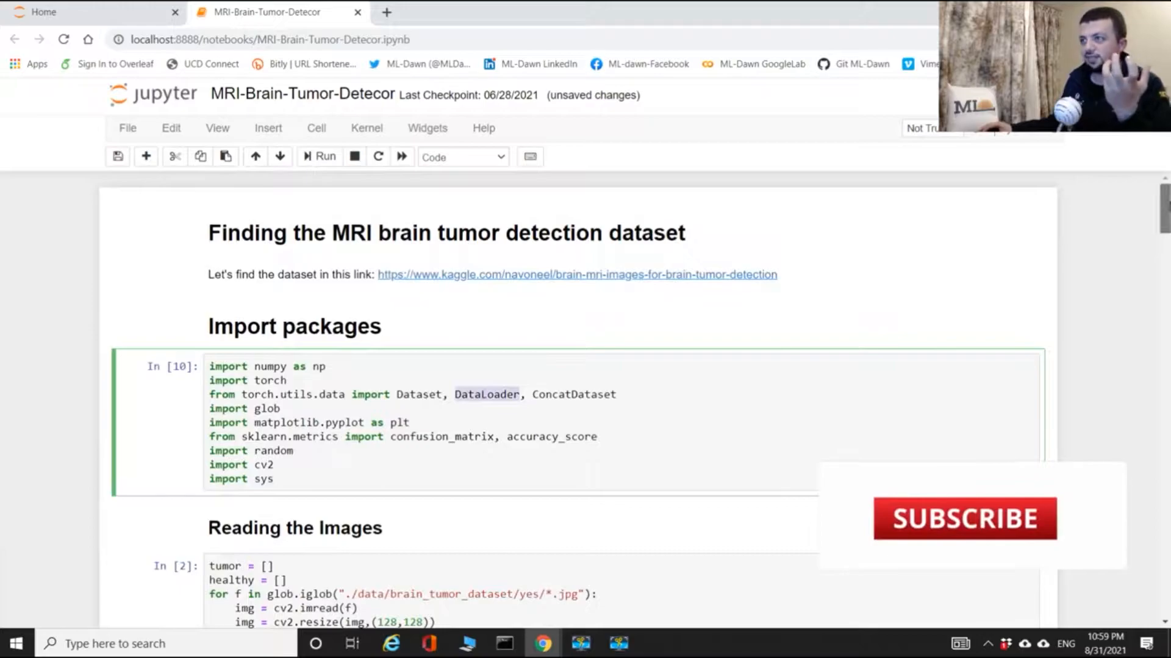
scroll(down, 3)
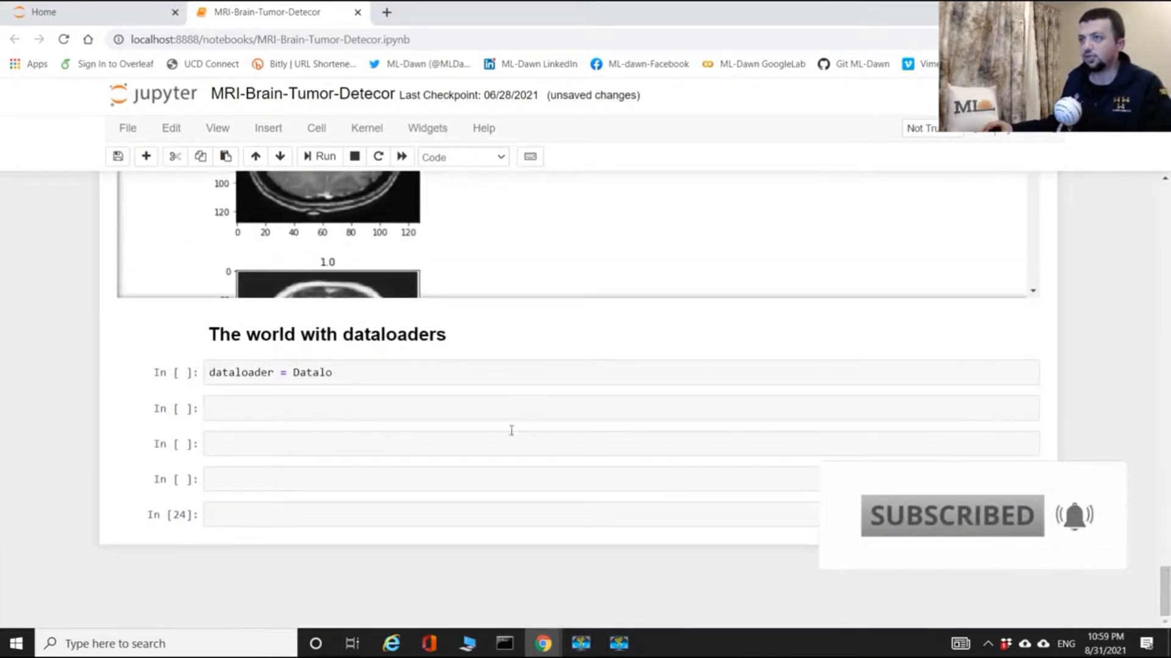
Complete the cell as dataloader = Dataloader(mri) and run it.
text(a)
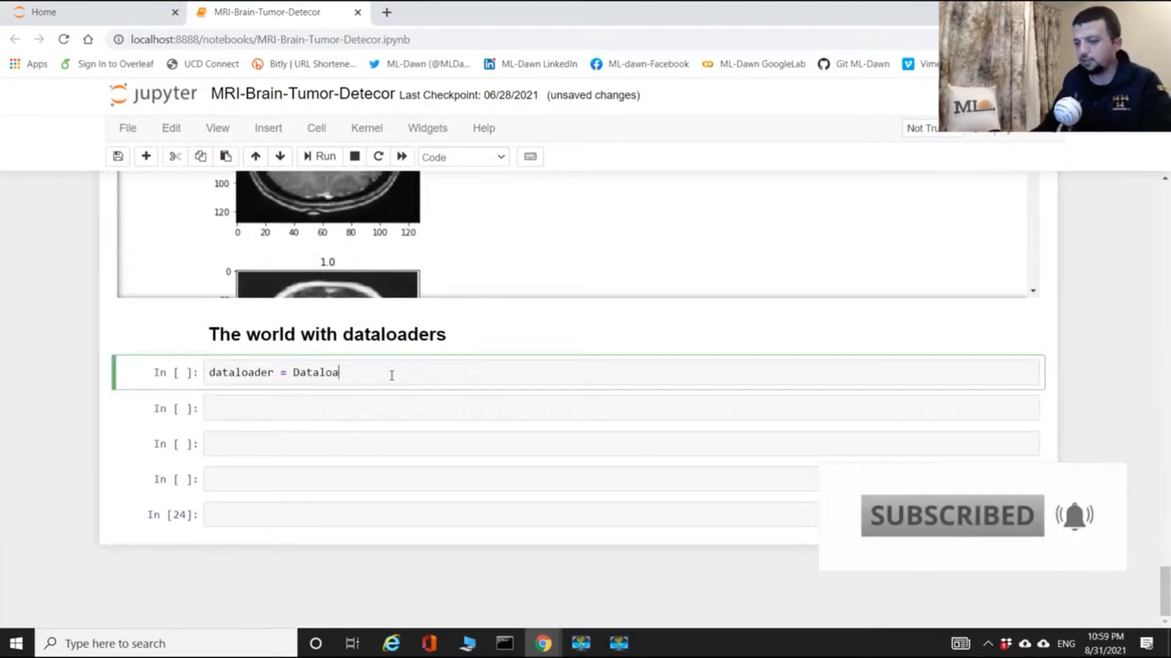
text(der())
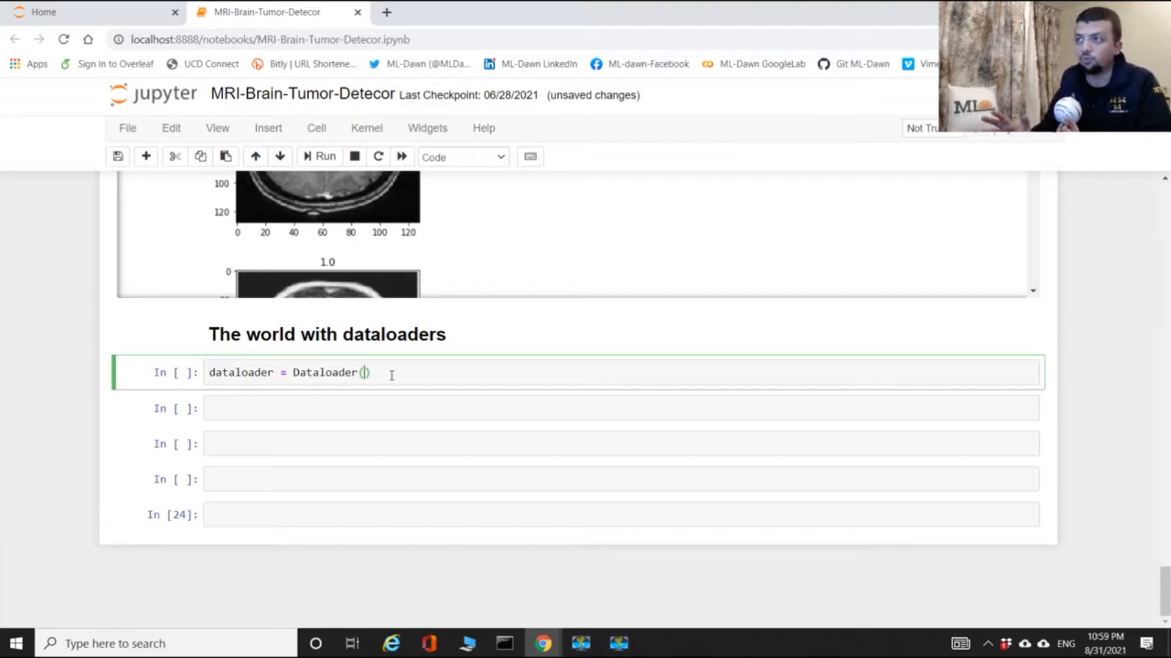
text(mri)
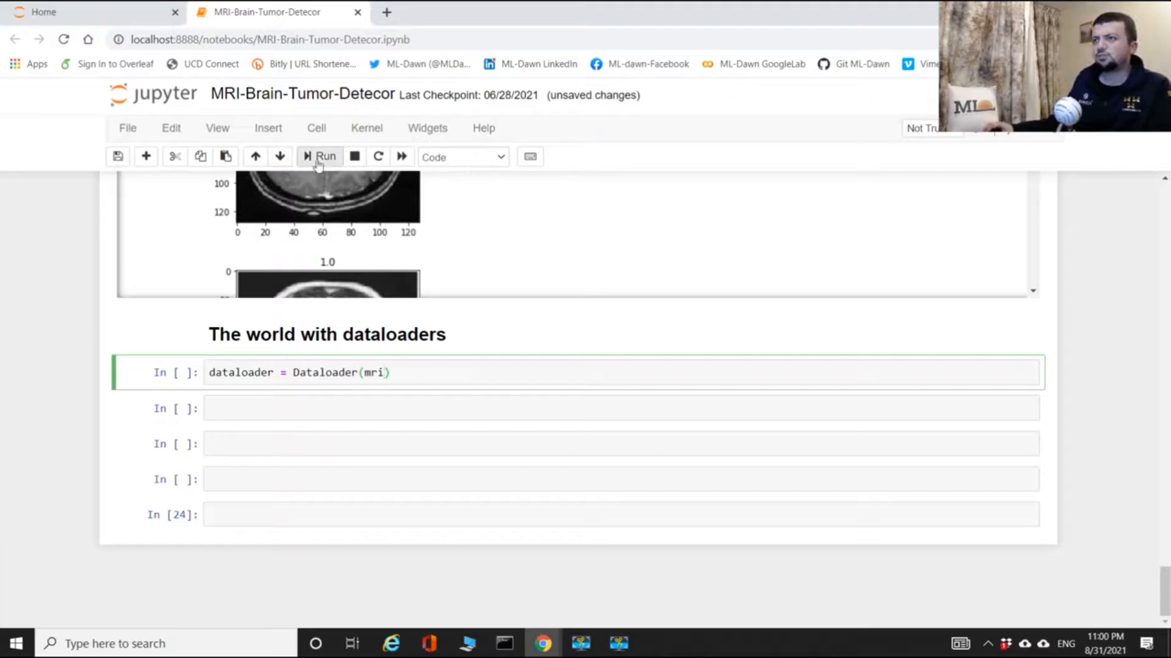
click(319, 156)
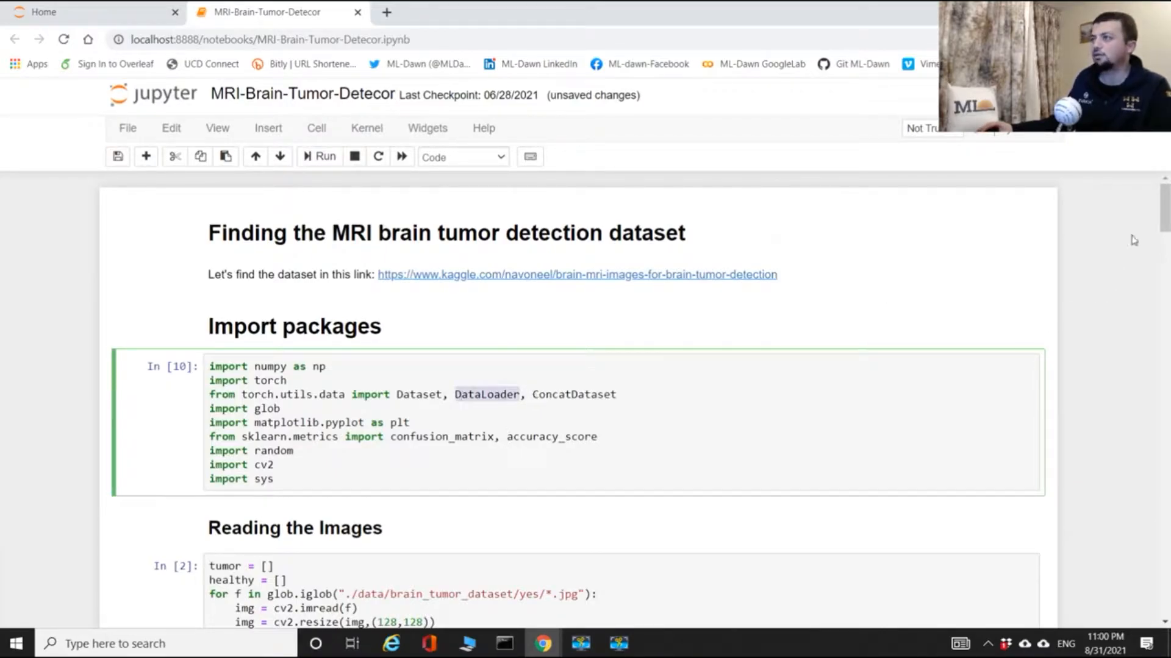
Correct the call to DataLoader(mri) and rerun the cell without error.
scroll(down, 3)
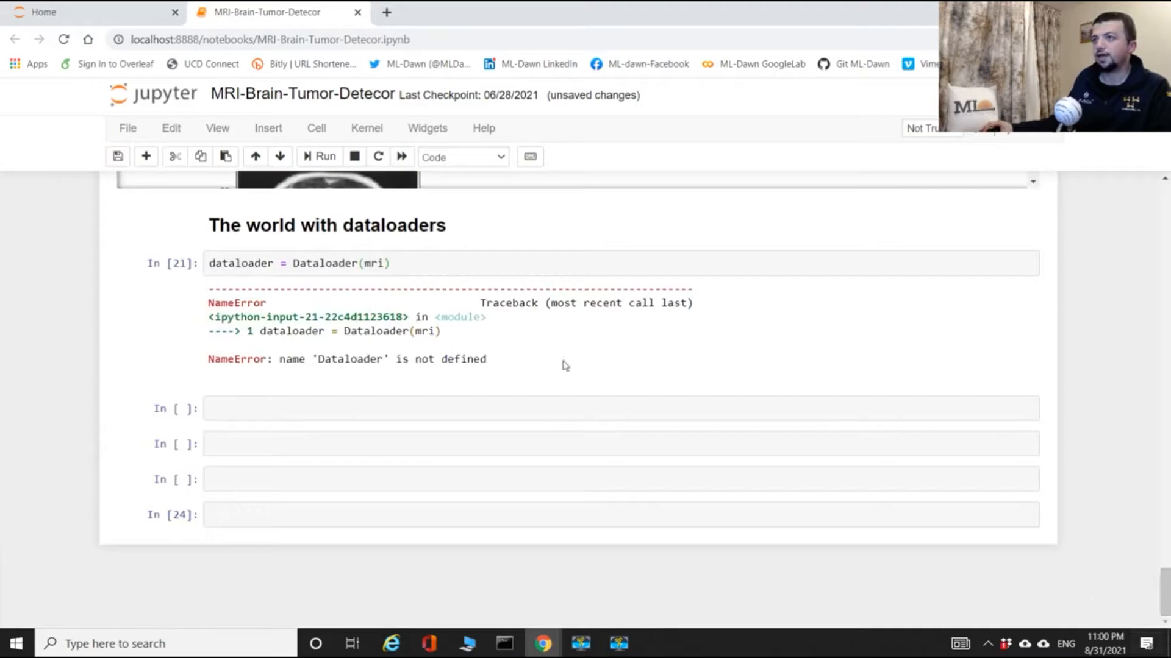
click(321, 263)
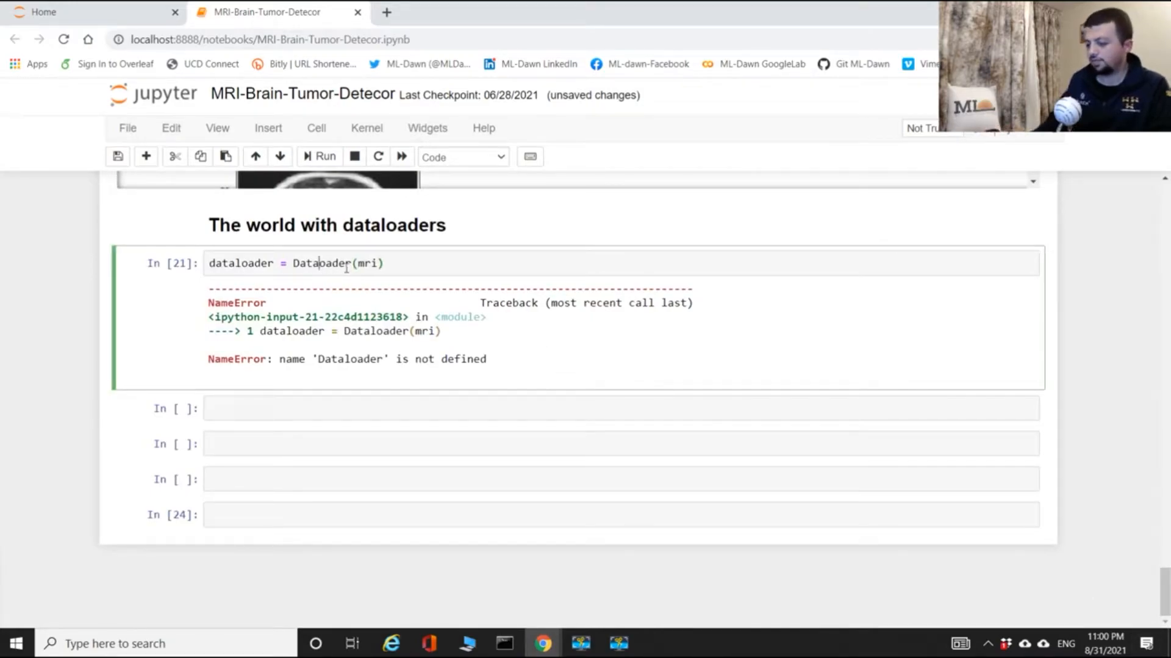
text(DataLoader)
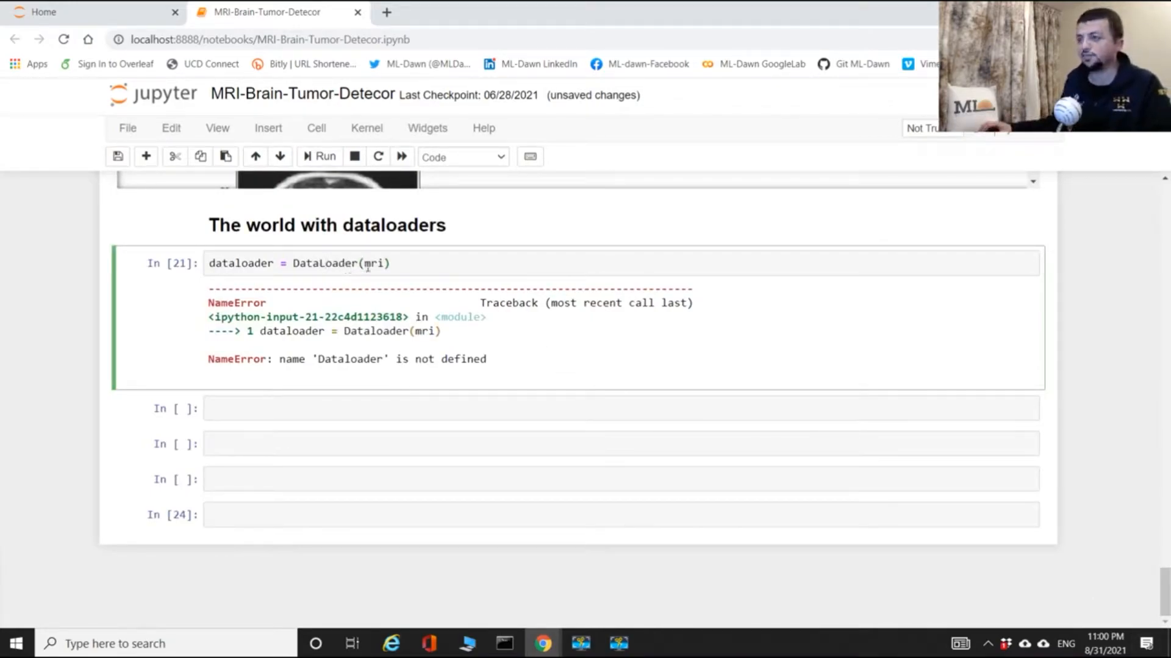
click(318, 156)
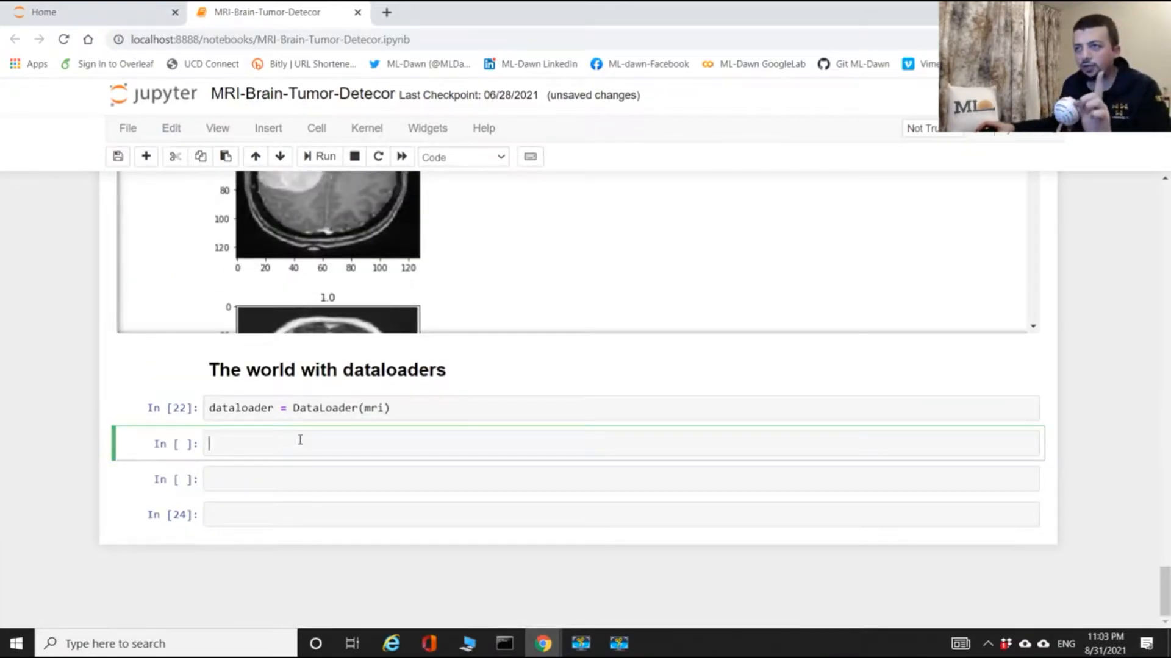
Write a for loop over dataloader assigning sample['image'].
text(f)
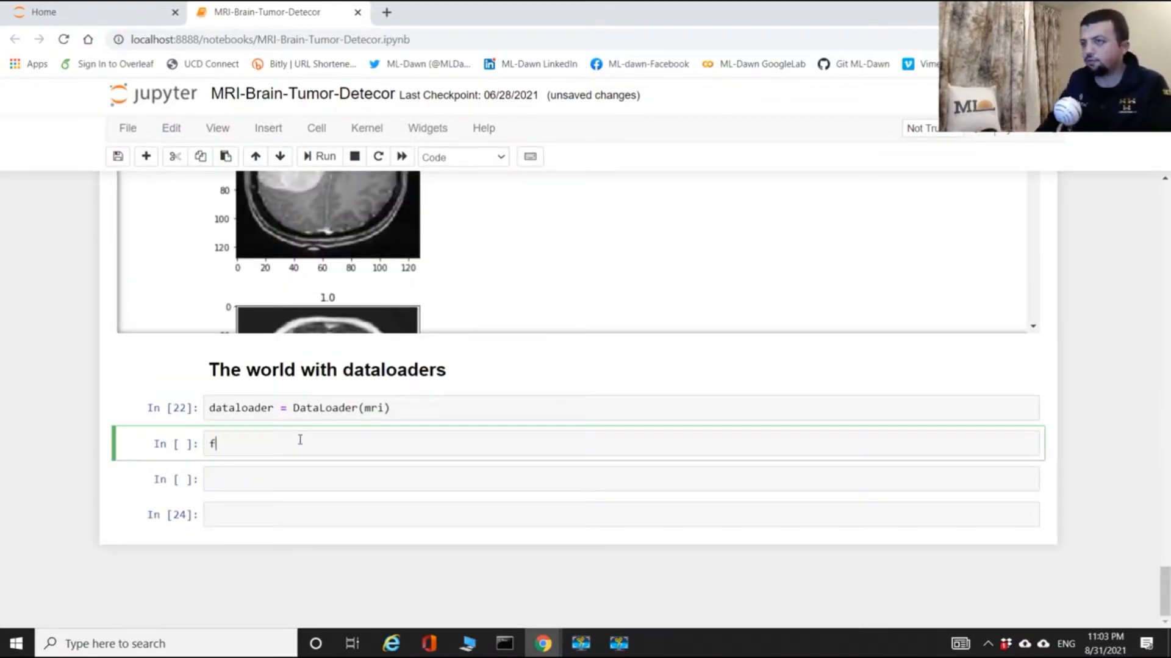
text(or)
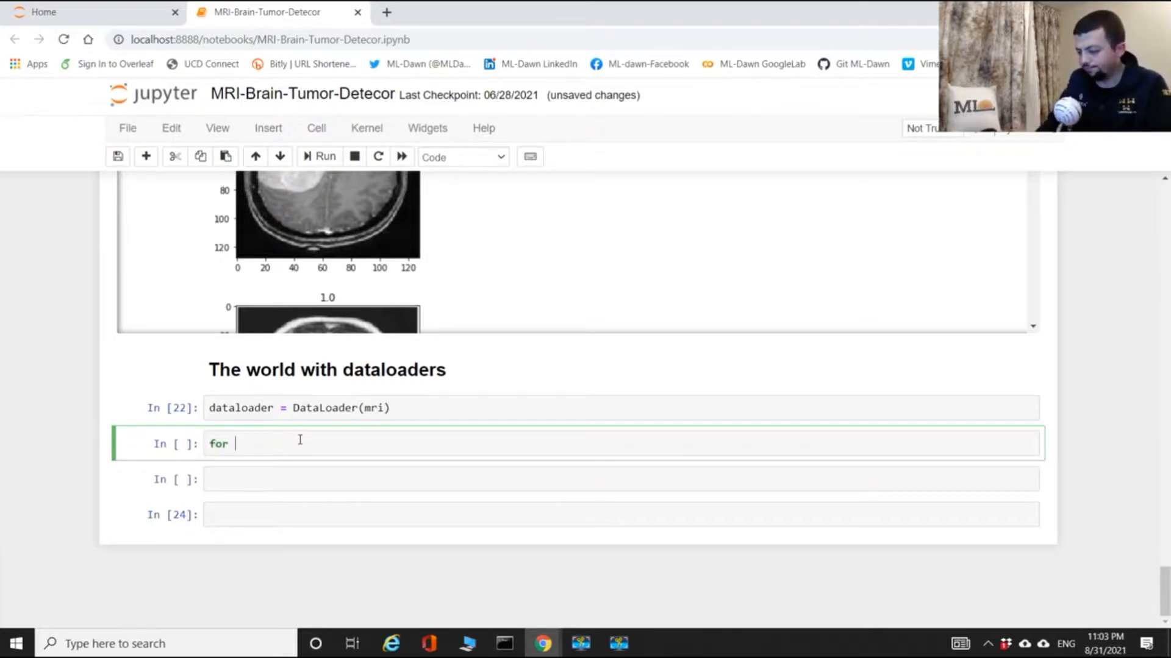
text(sample in dataloader)
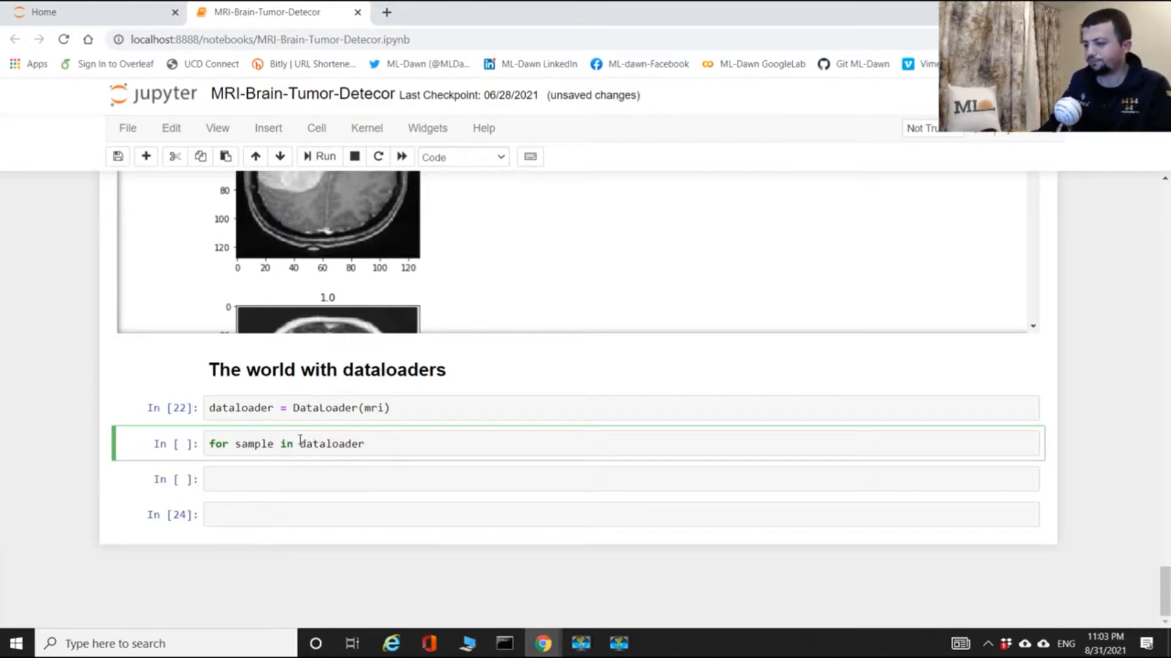
text(:)
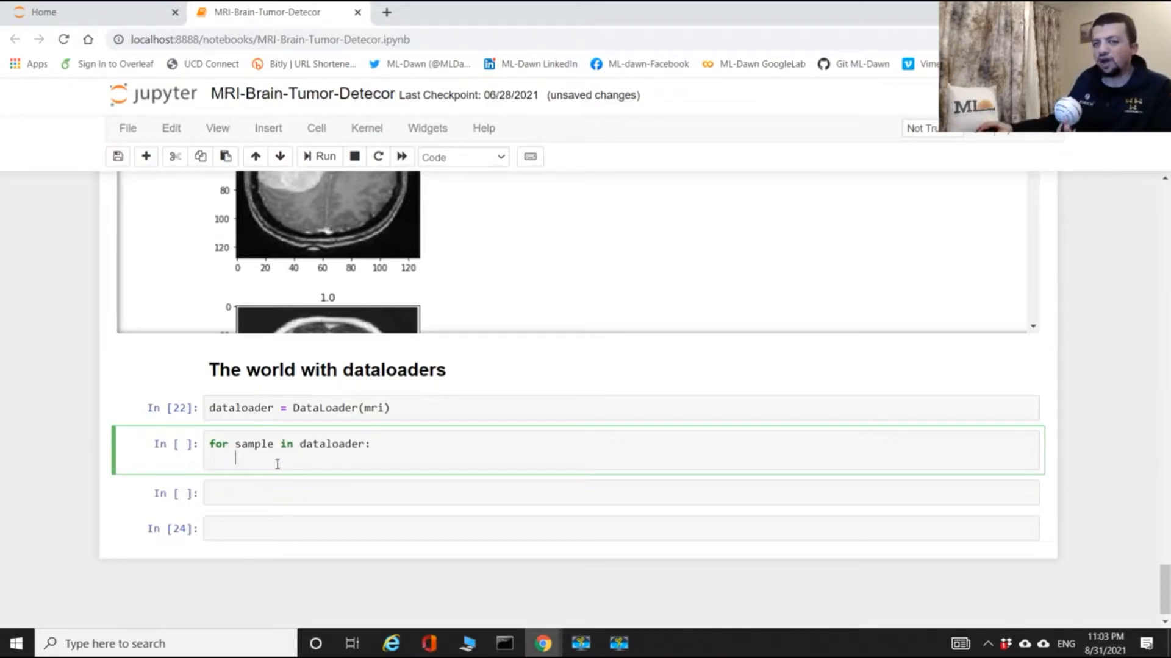
text(sample)
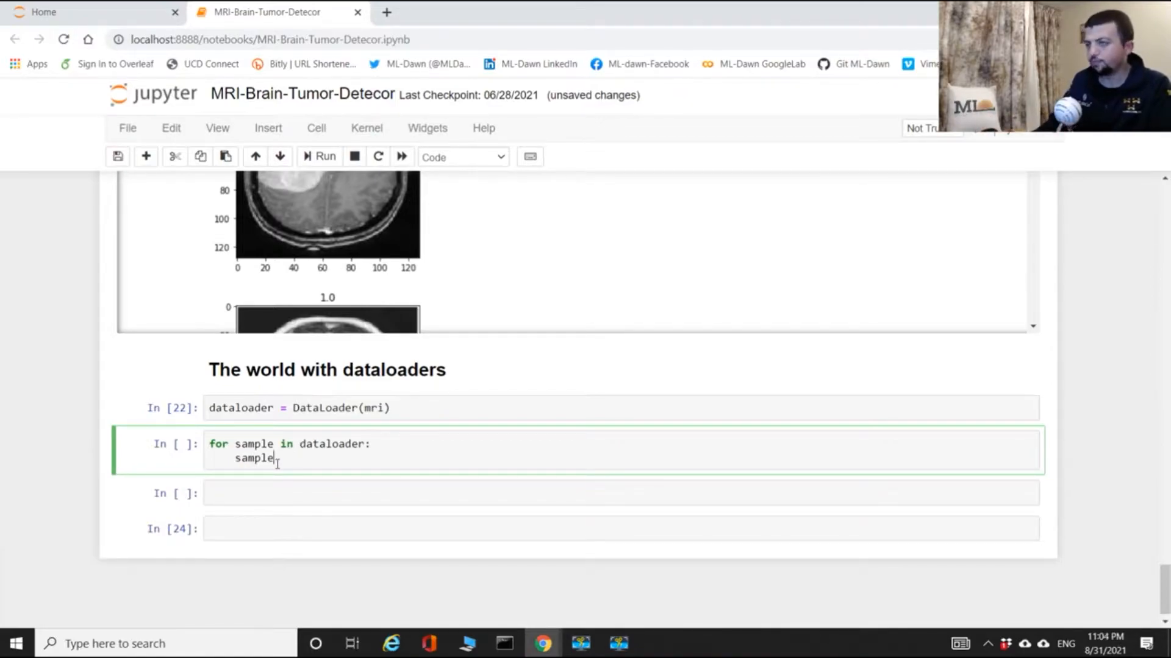
text(=)
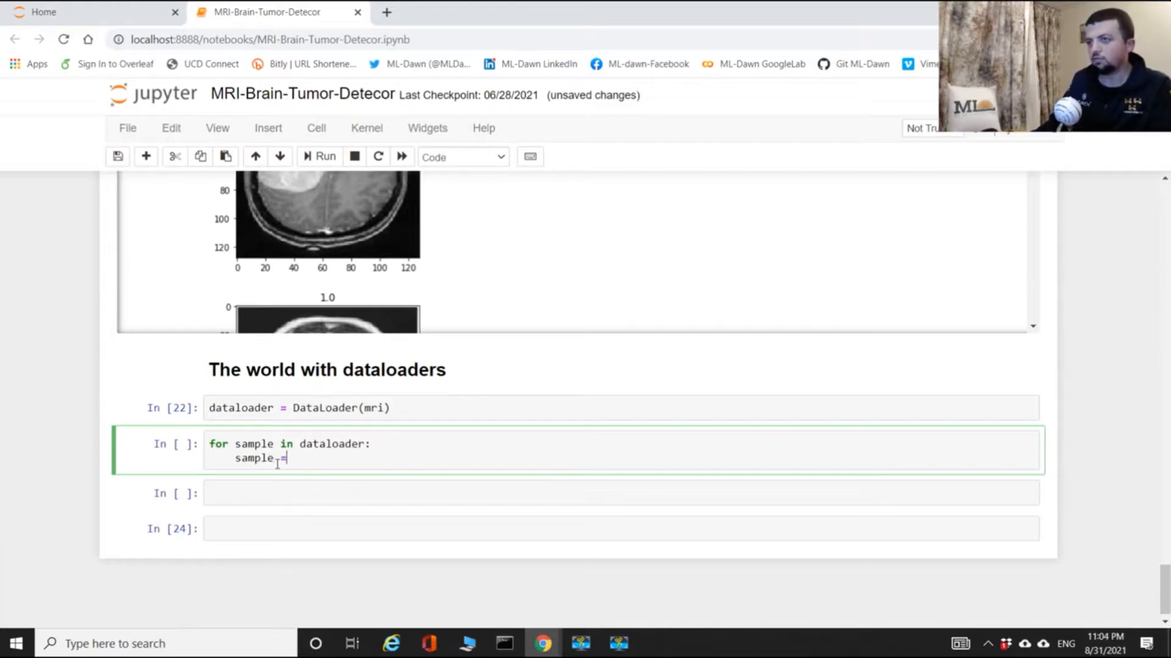
text(img =)
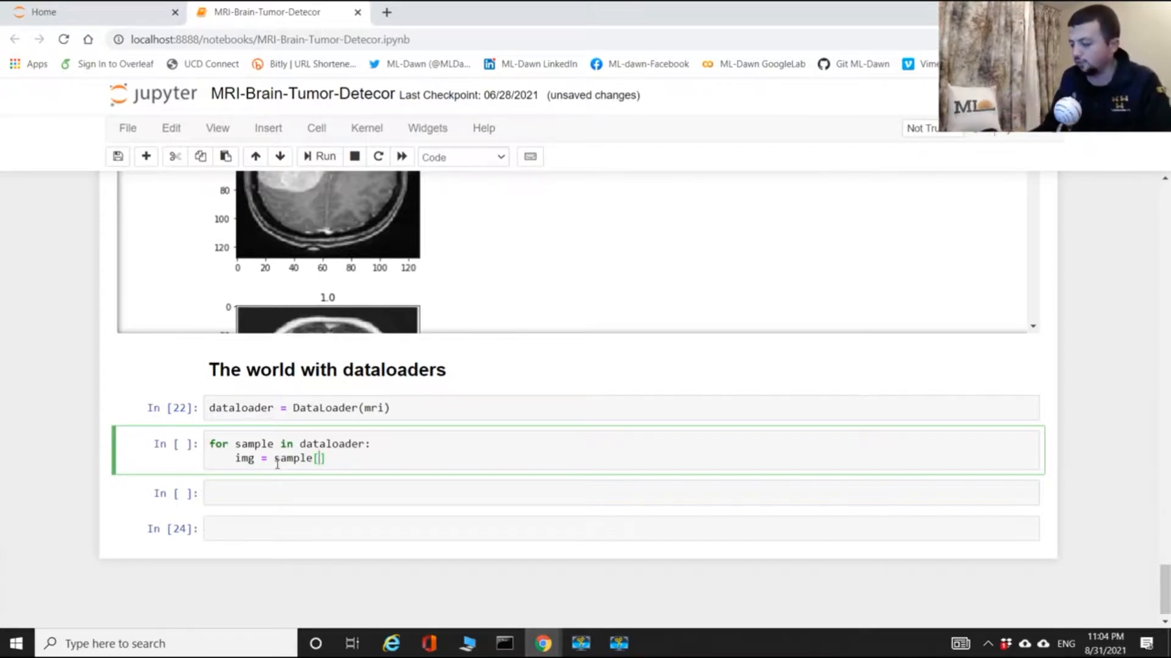
text('')
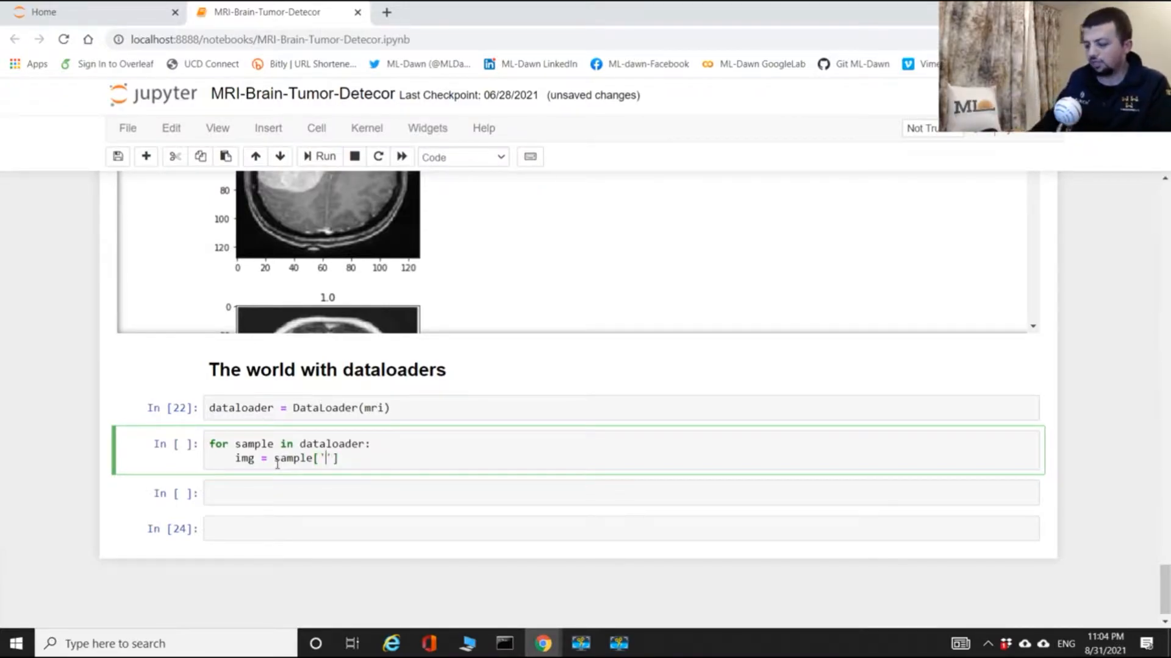
text(image)
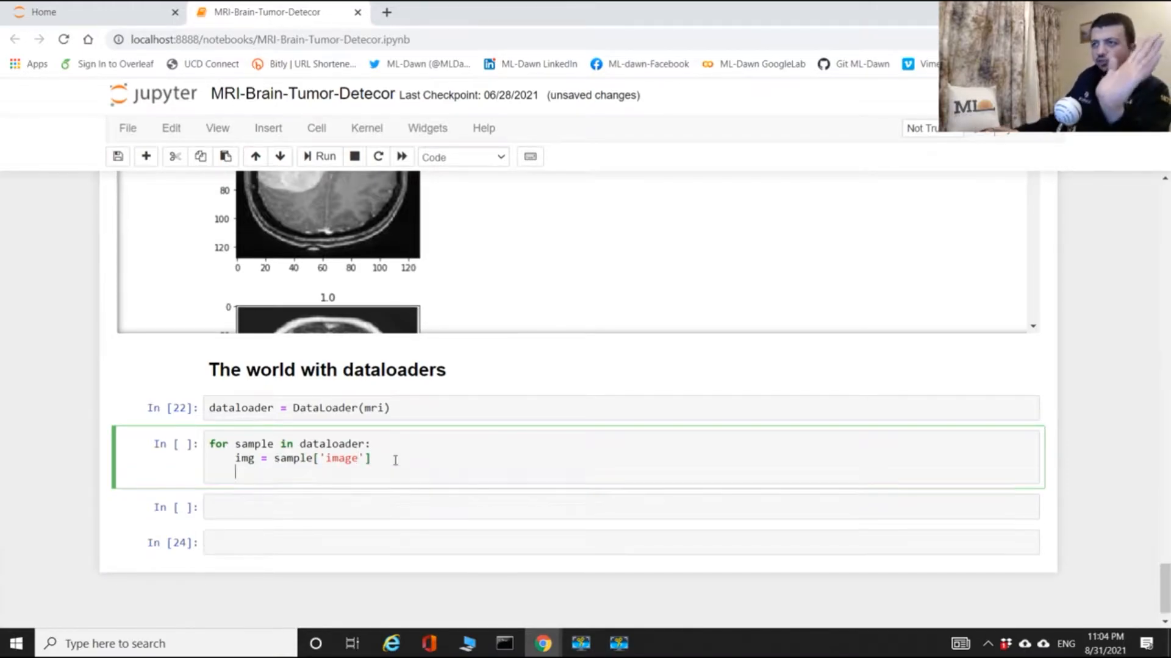
Add print(image) and sys.exit() to the loop and run the cell.
text(print)
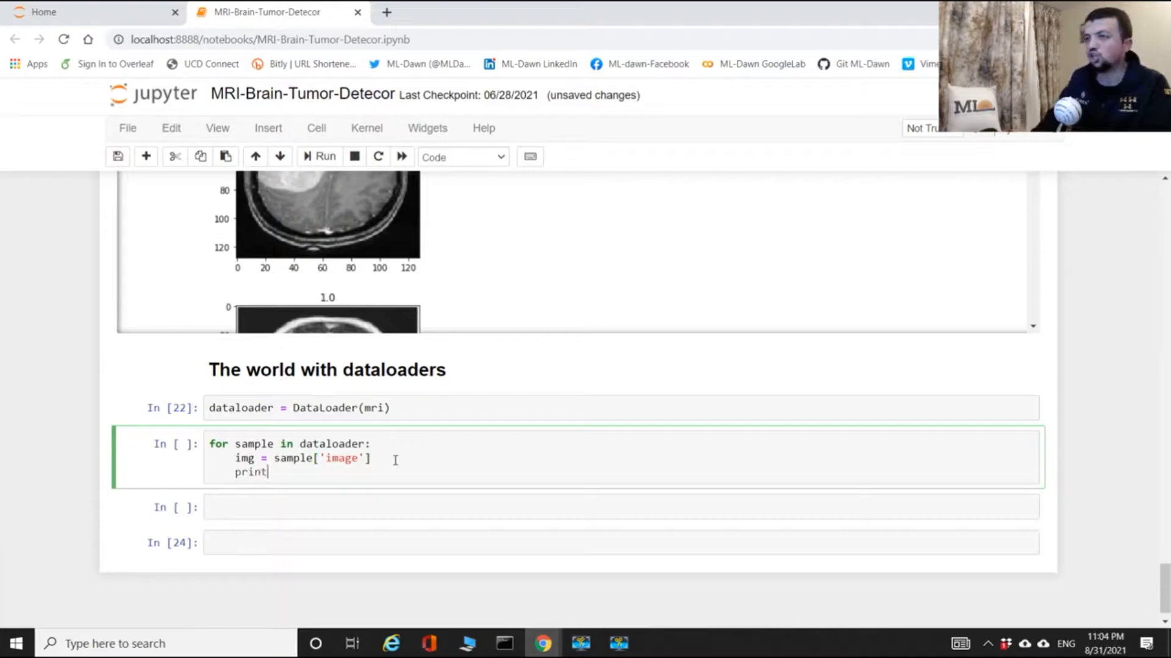
text((image))
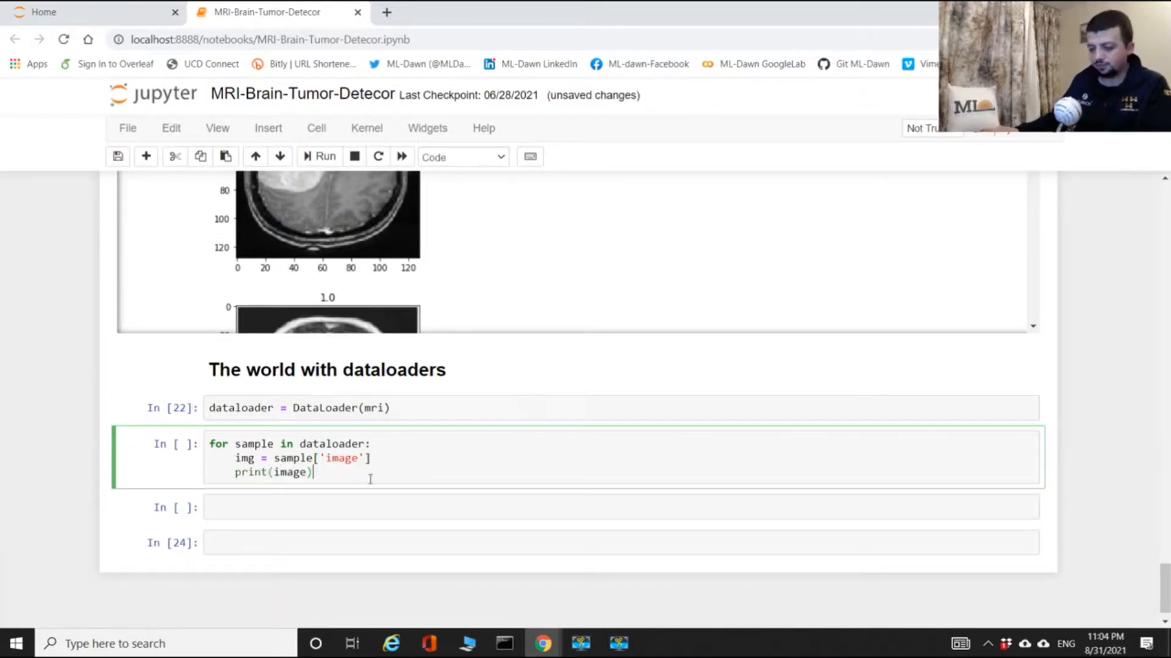
text(sys.e)
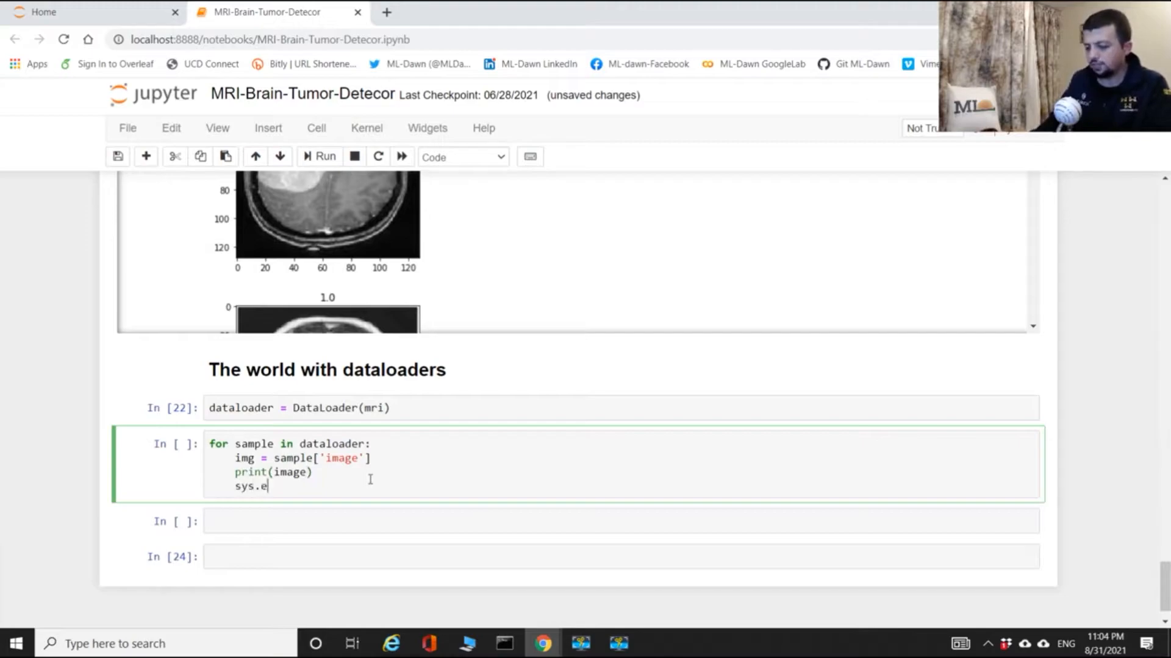
text(xit())
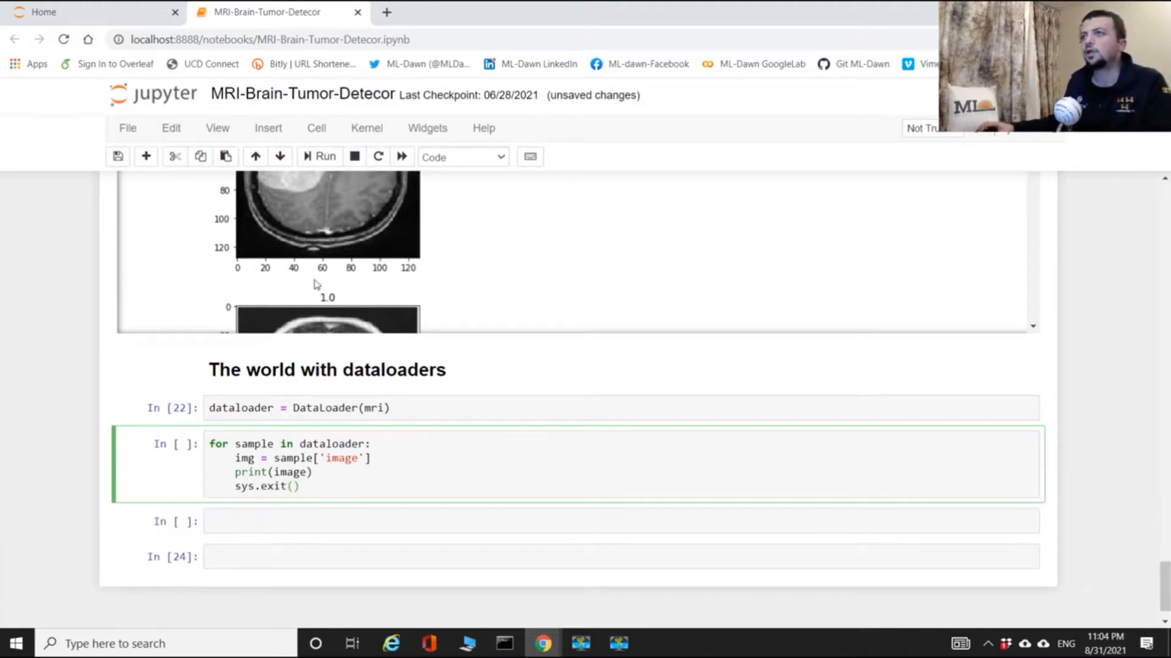
click(325, 156)
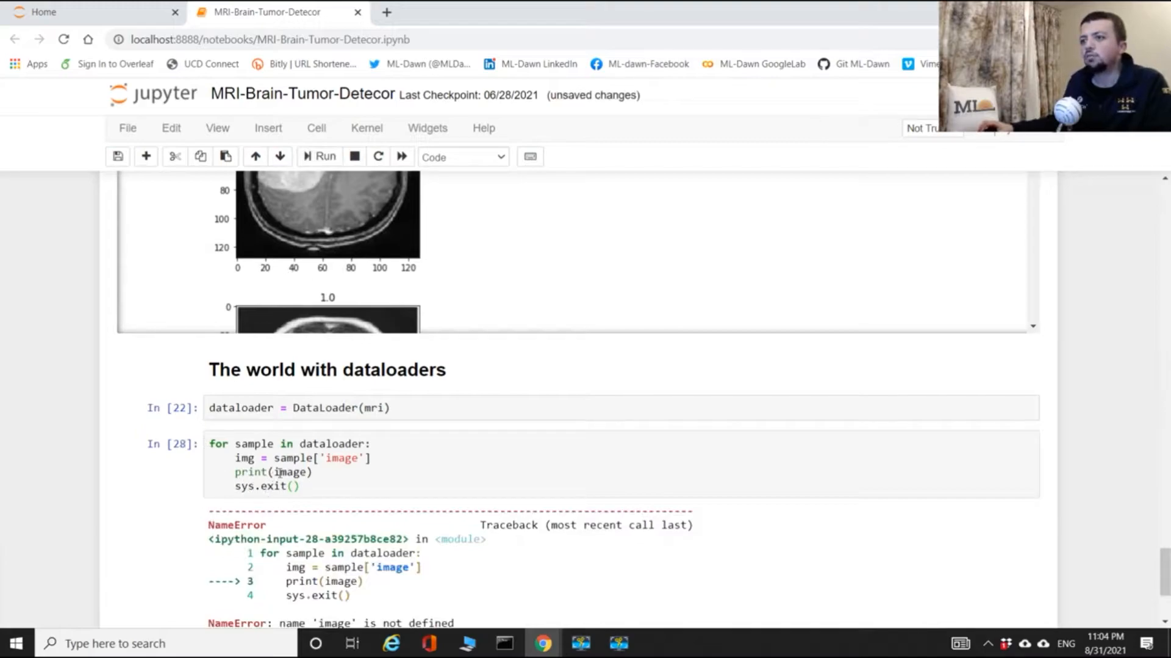
Change the print to img.shape so the cell outputs torch.Size([1, 3, 128, 128]).
click(272, 472)
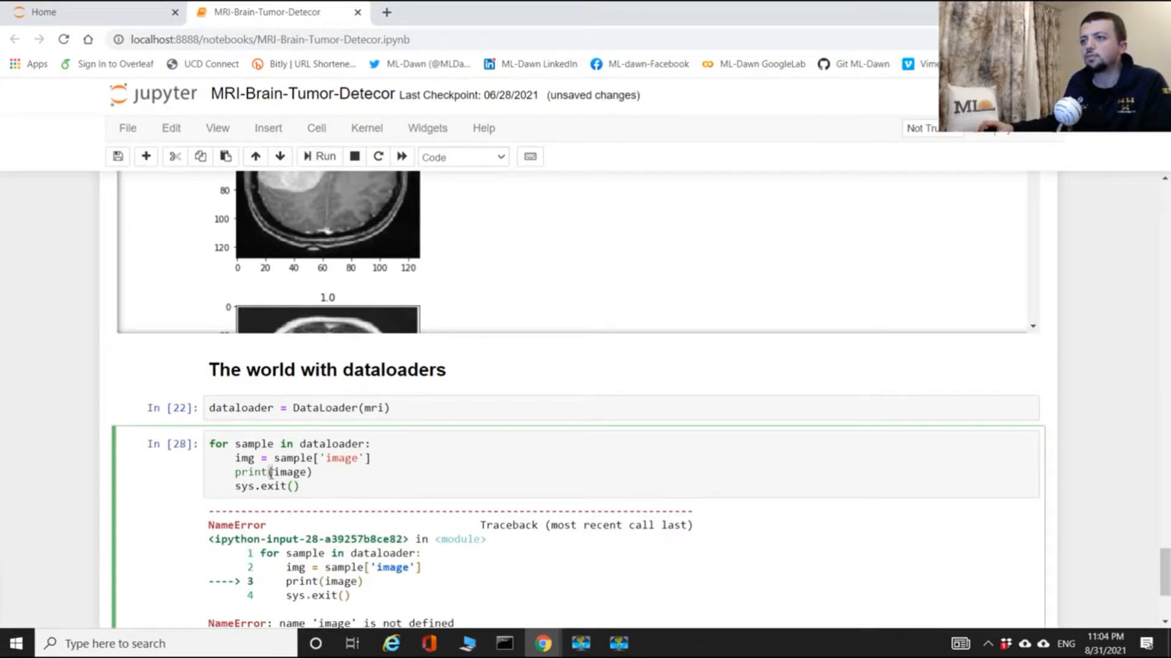
text(.shape)
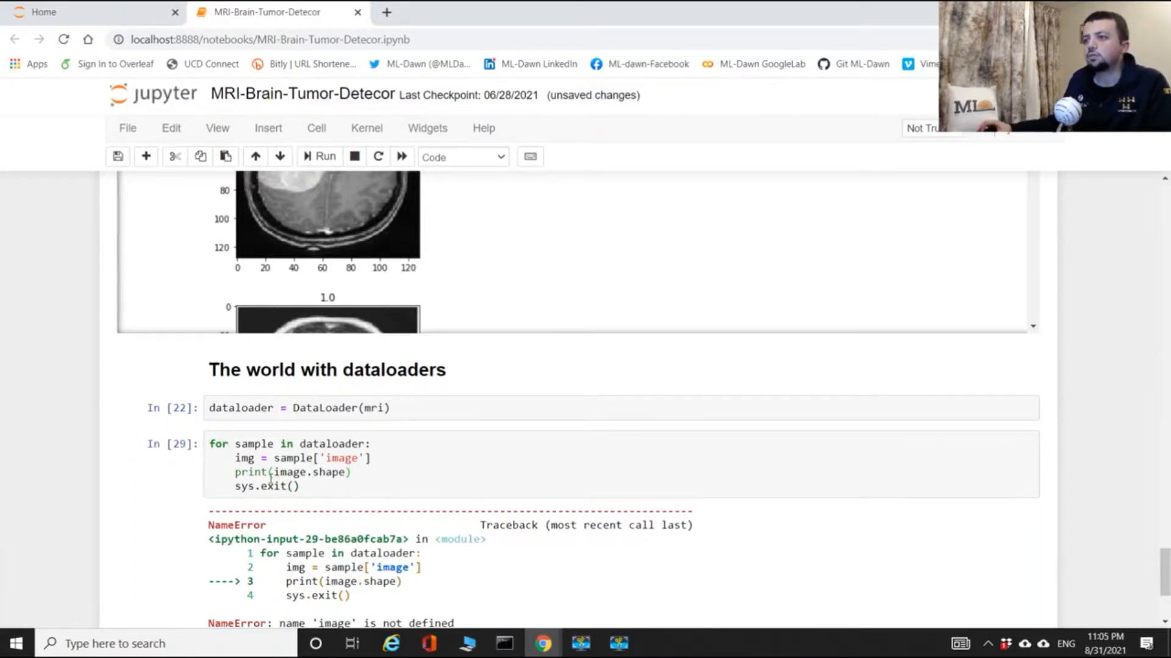
click(321, 478)
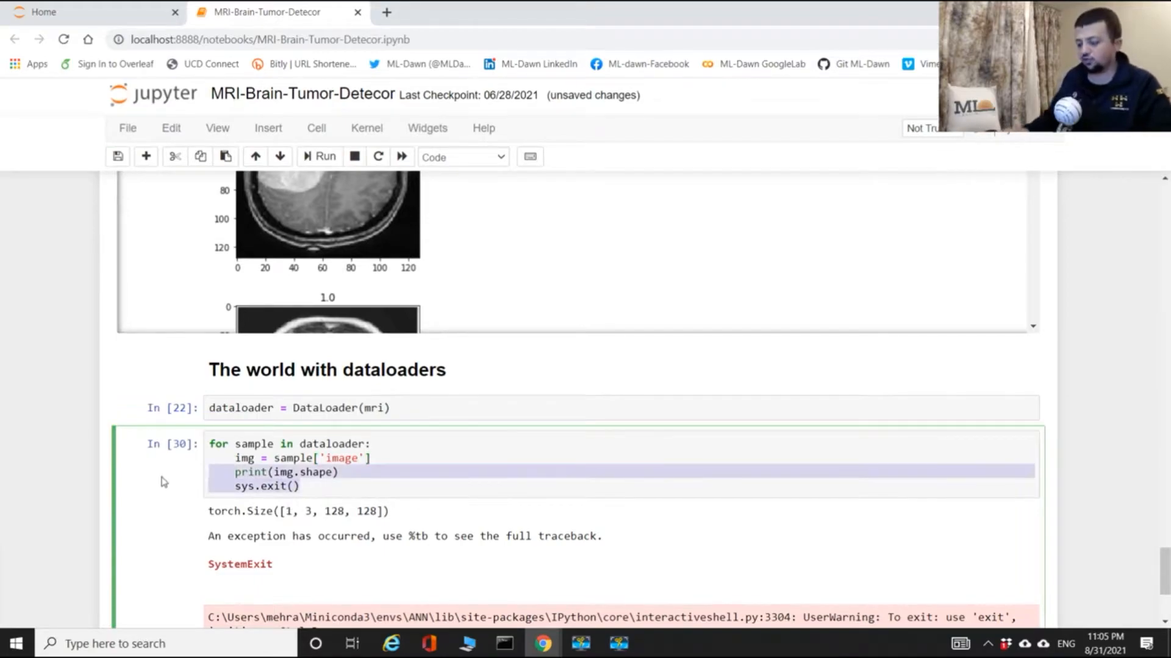
Comment out print/exit, squeeze and reshape each image, plot it with plt.imshow, and run.
key(ctrl+/)
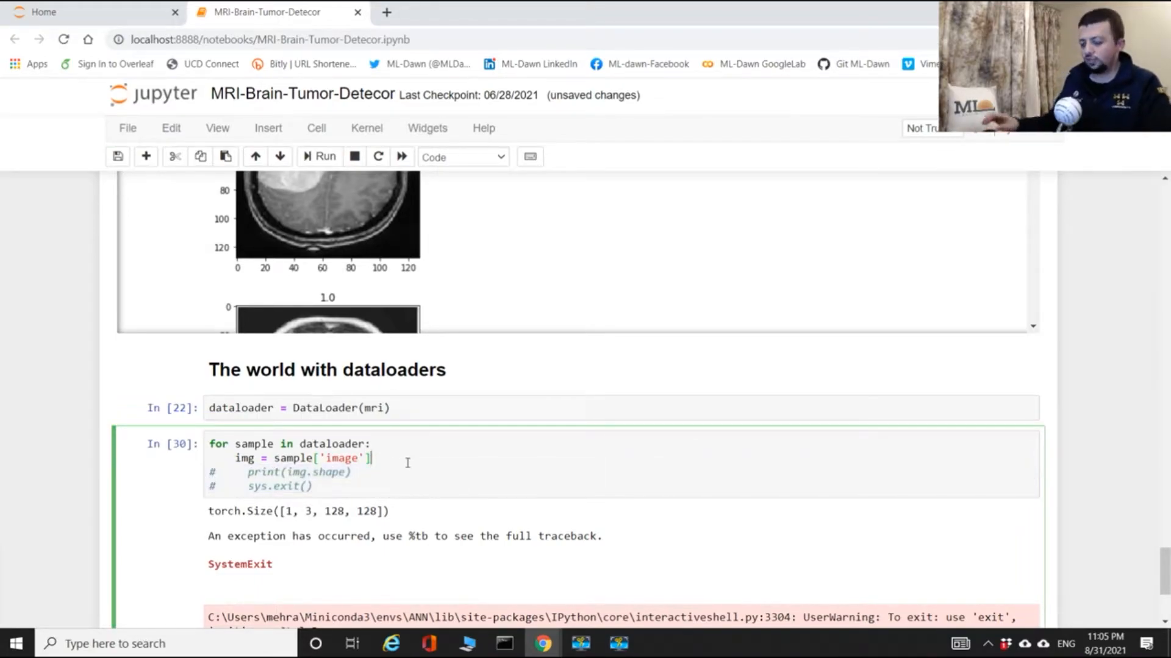
text(.sq)
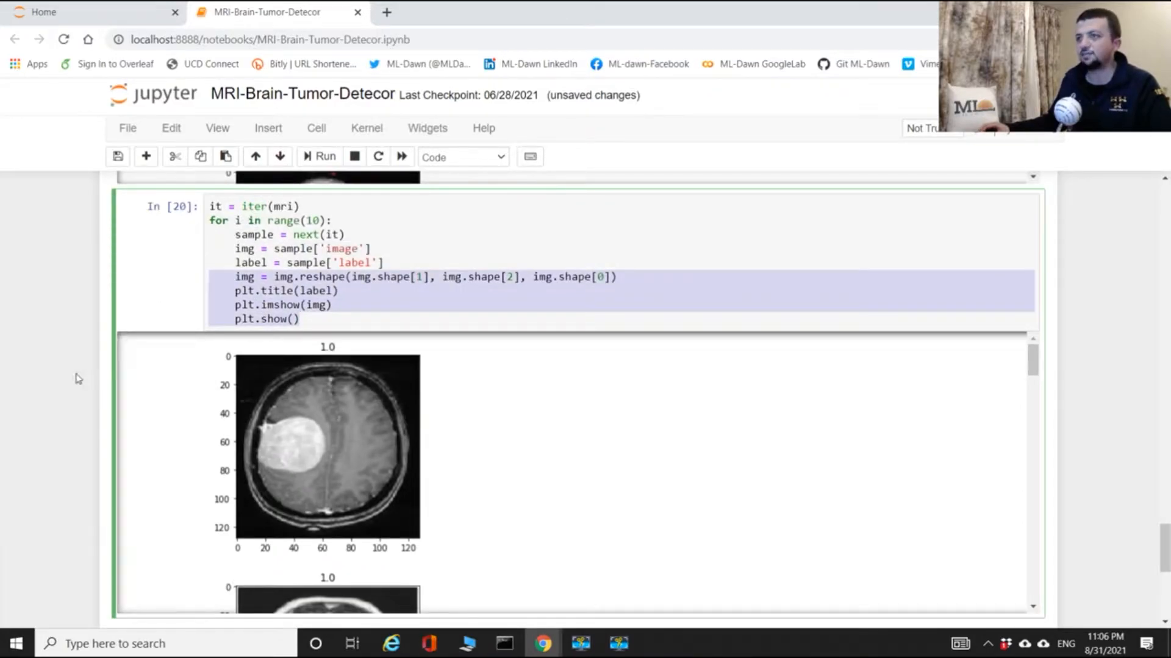
scroll(down, 3)
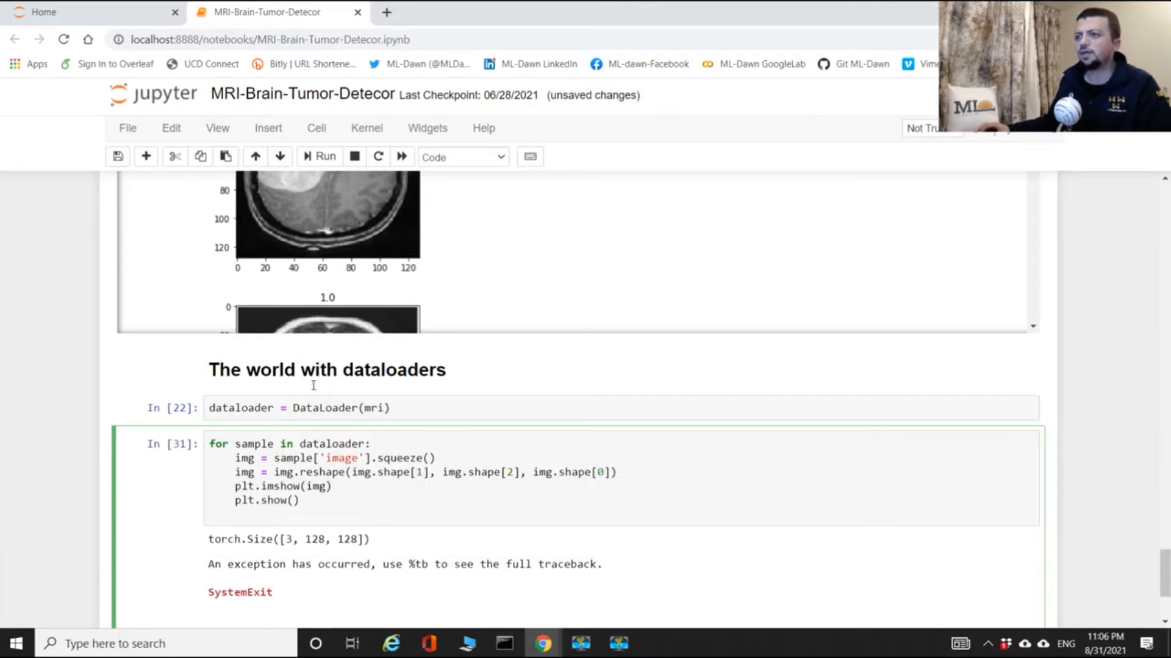
click(318, 156)
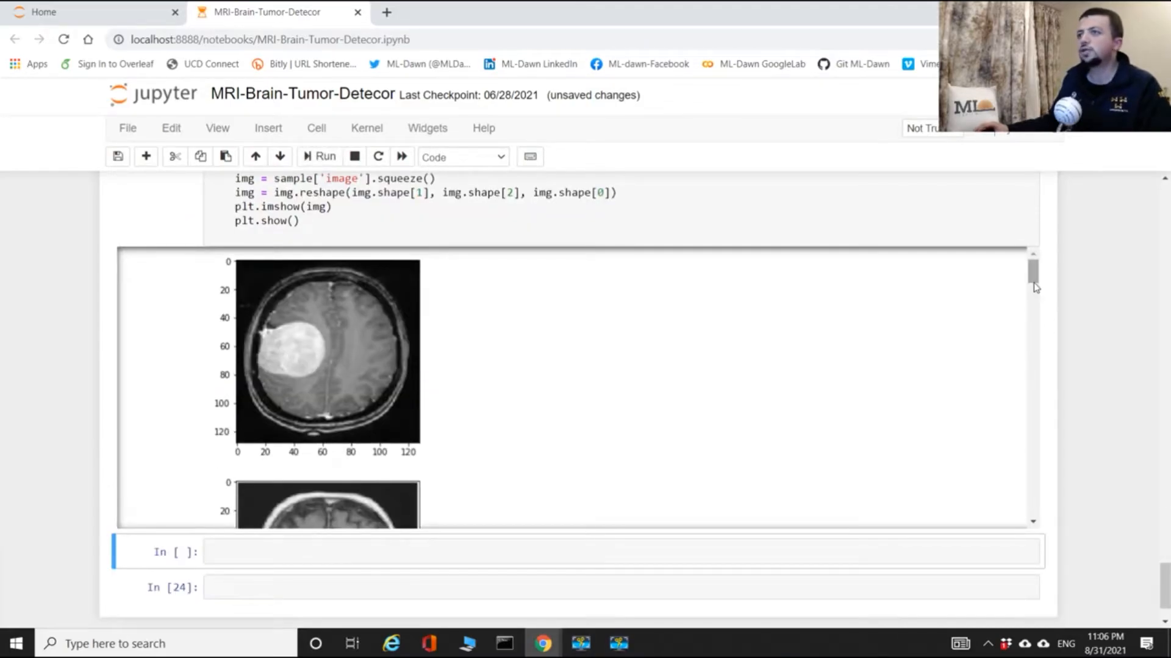
Interrupt the running loop and scroll through the plotted MRI scans.
click(354, 156)
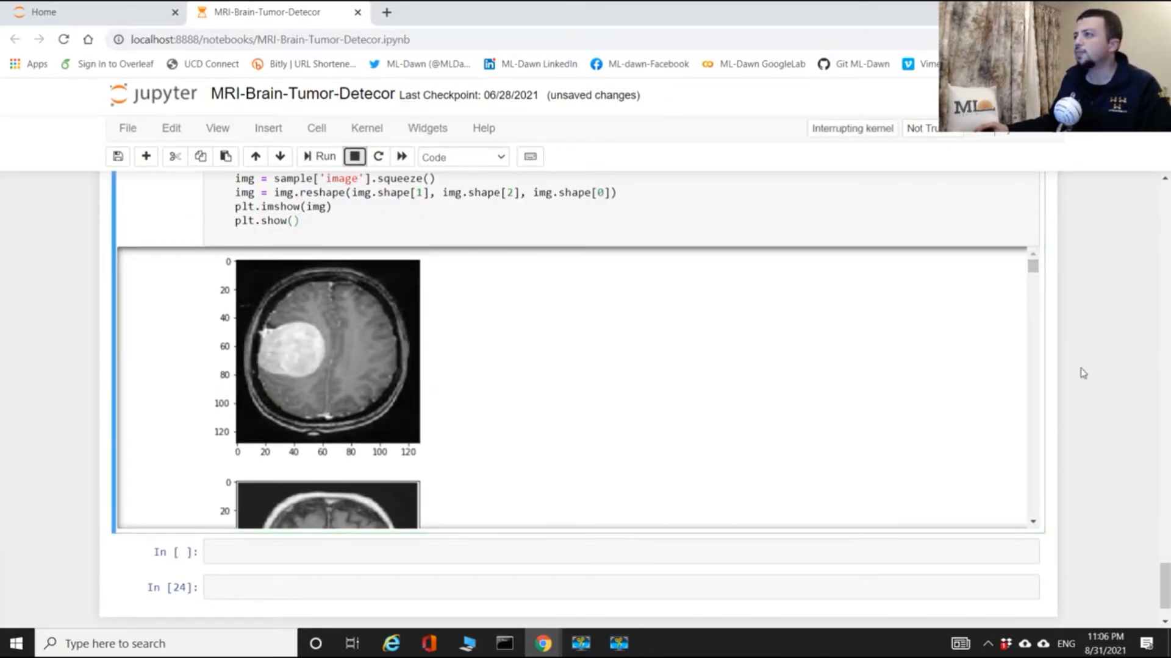
scroll(down, 3)
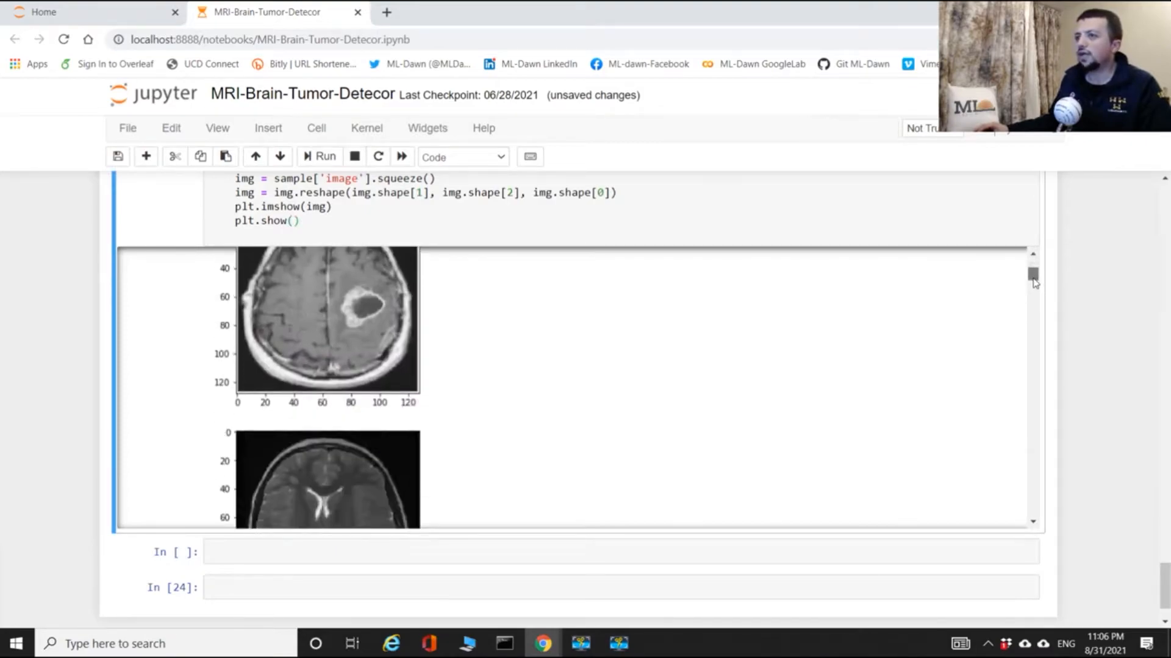
scroll(down, 3)
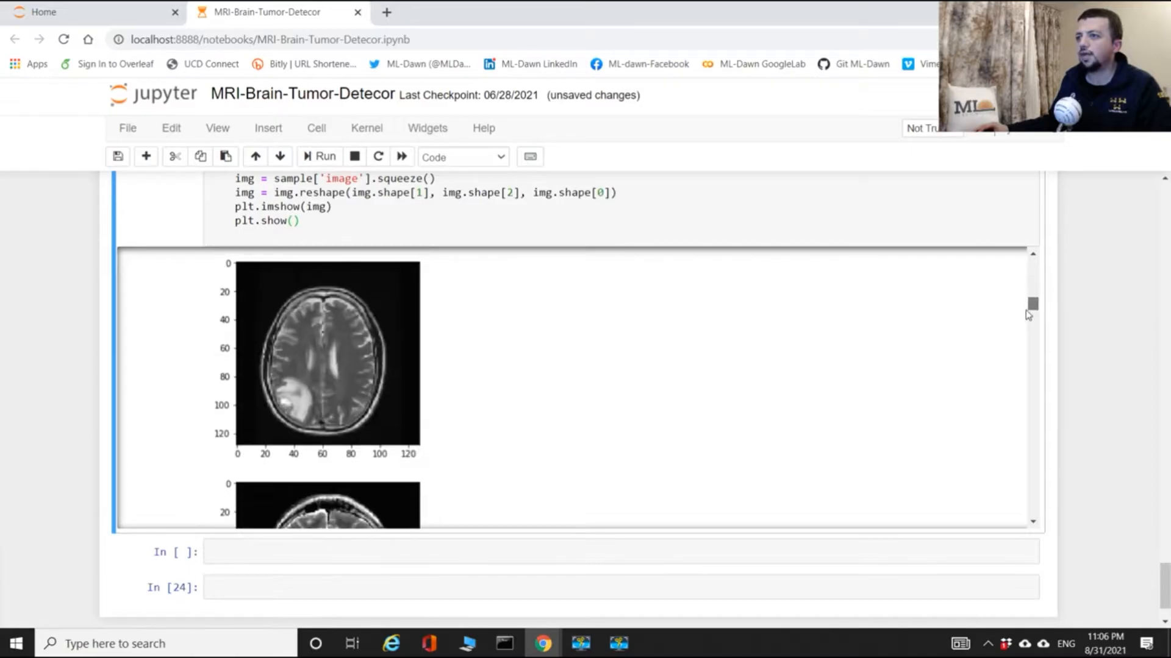
scroll(down, 3)
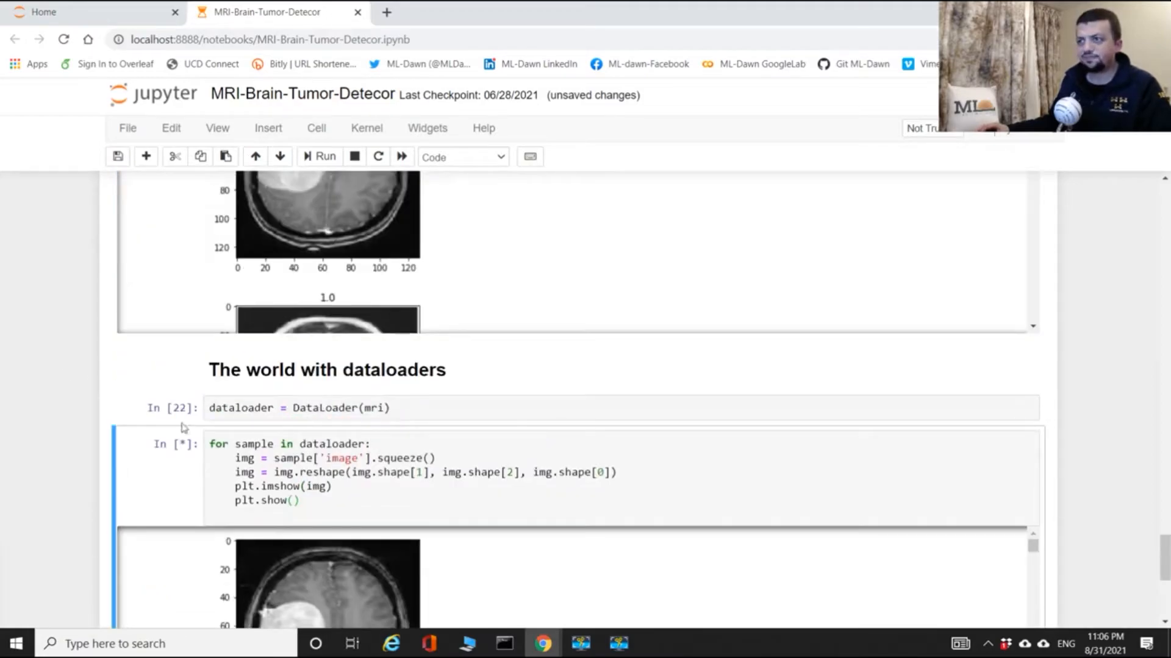
mouse_move(394, 433)
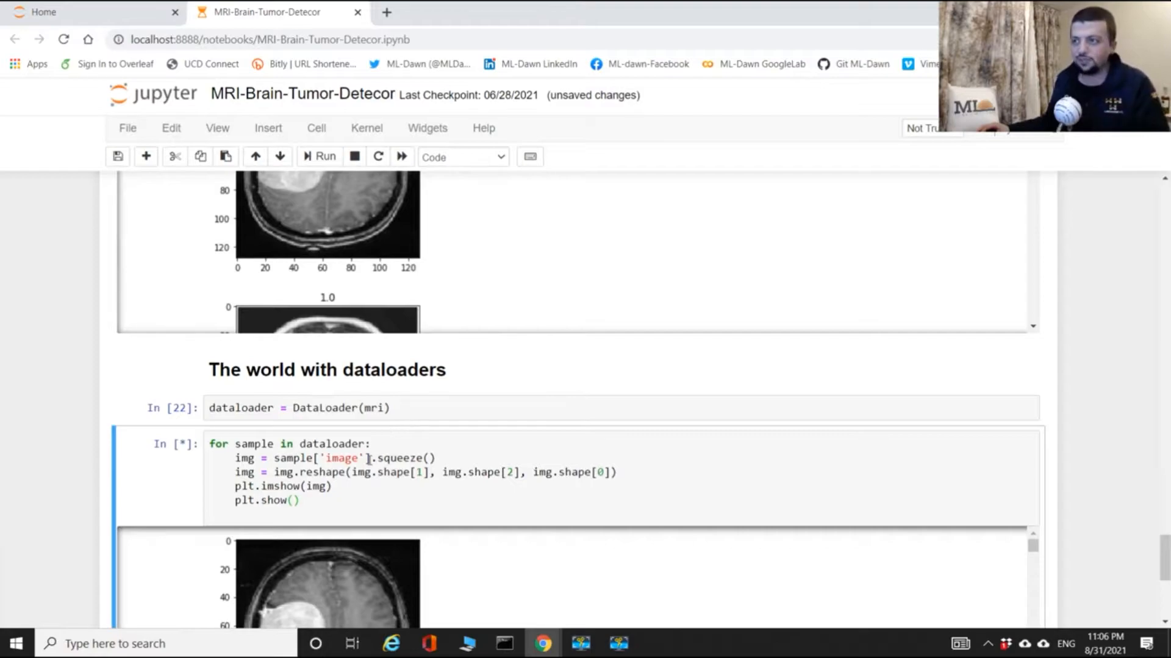
Stop the loop and rebuild the dataloader as DataLoader(mri, shuffle=True).
click(354, 156)
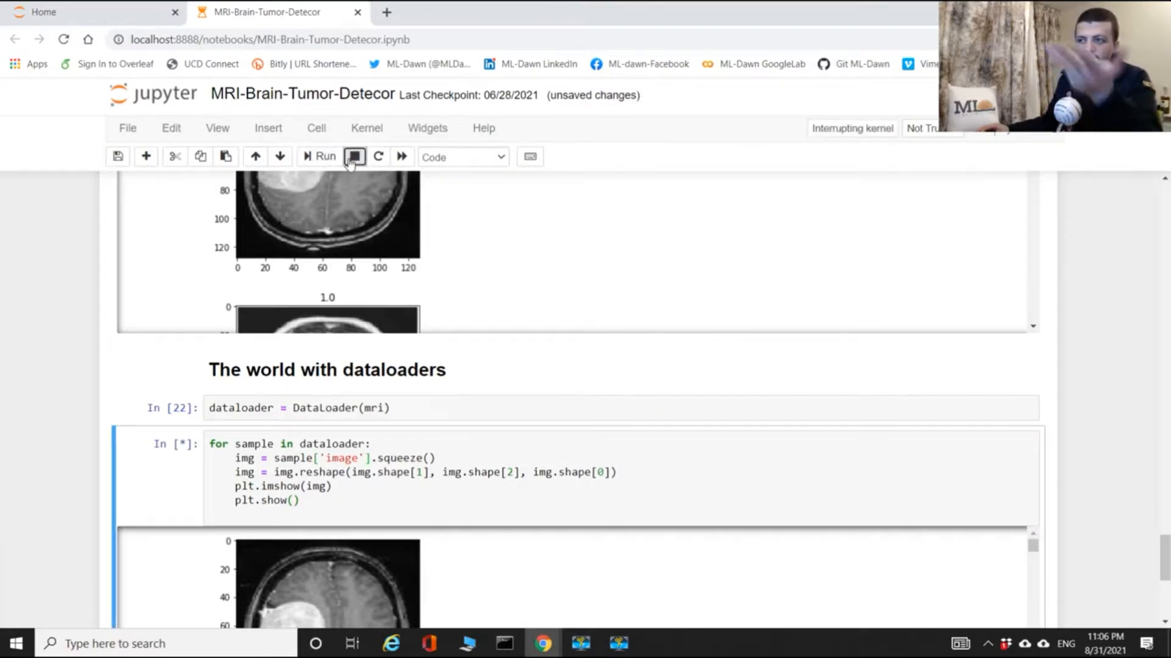
click(354, 156)
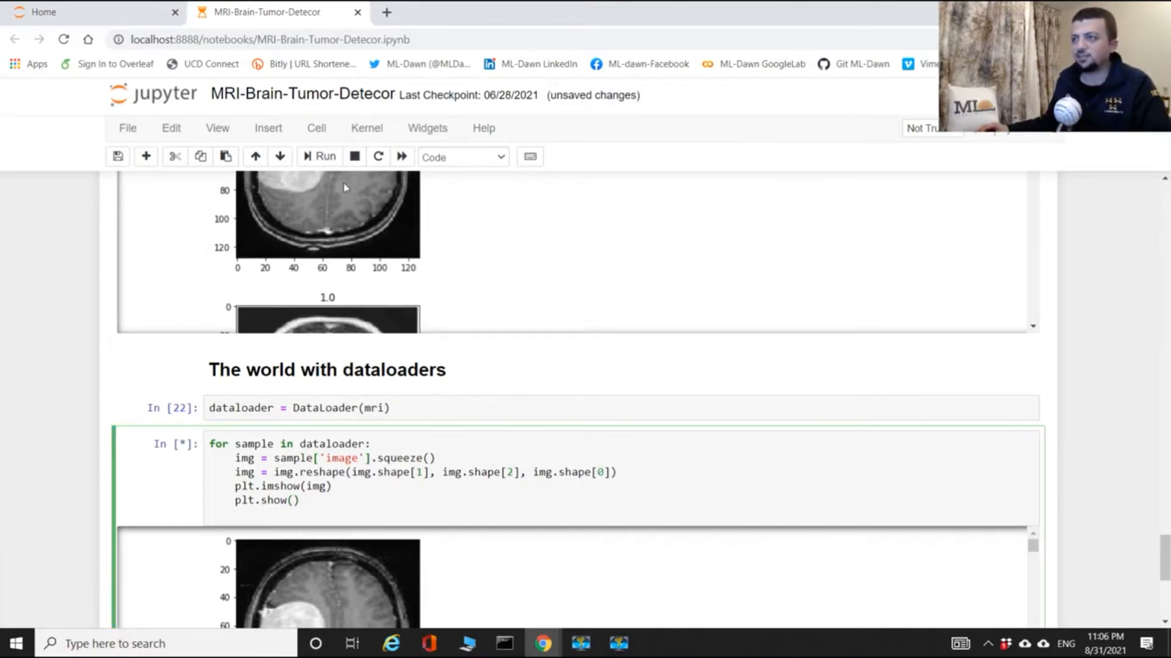
click(354, 156)
text(, )
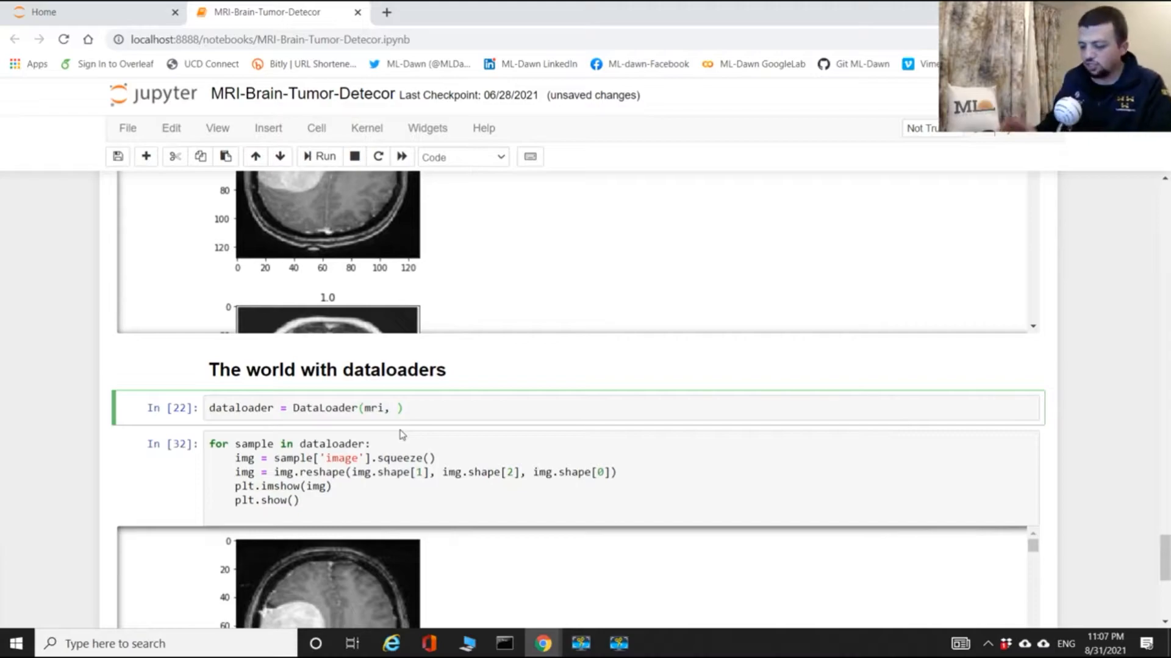
text(shuffl)
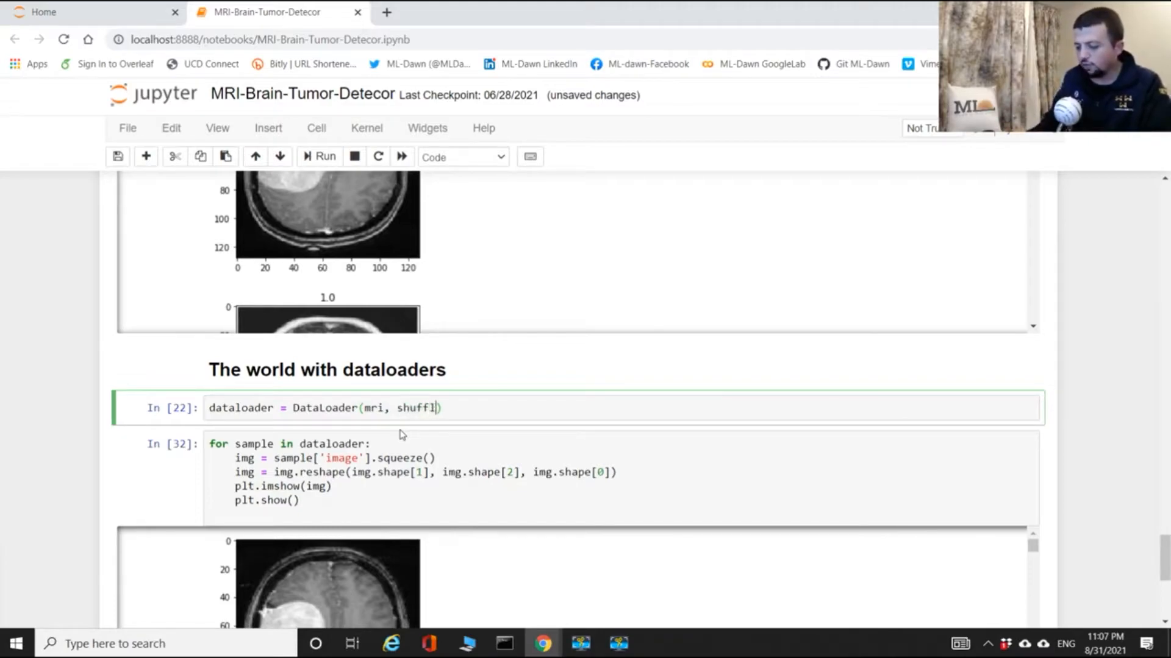
text(e=True)
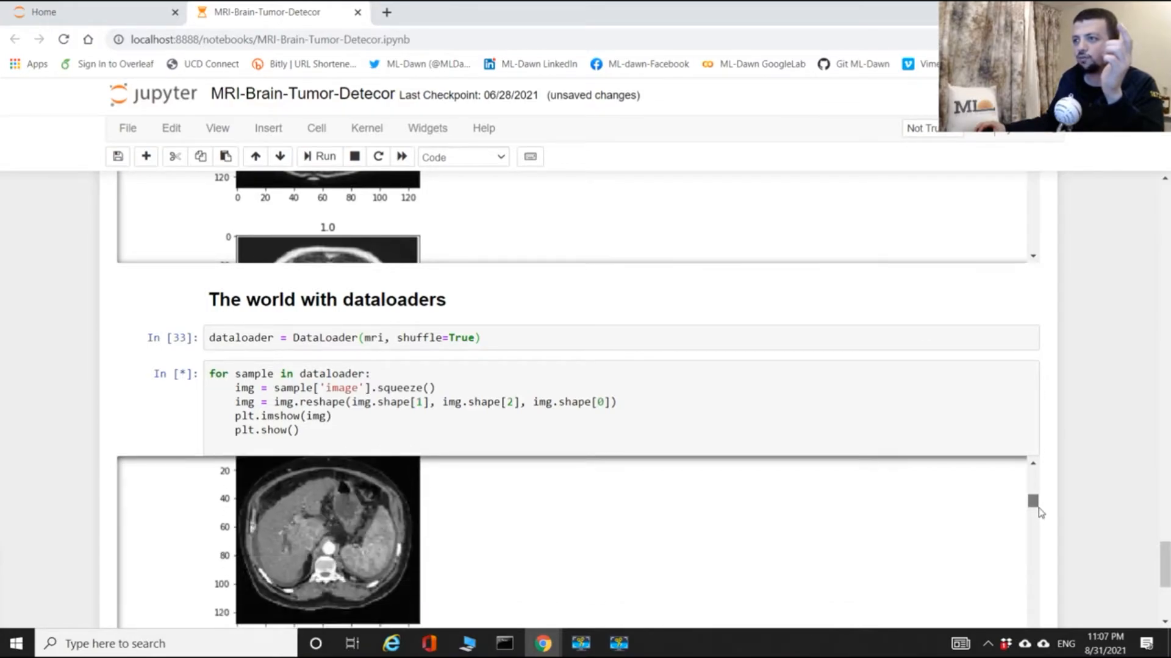
Rerun the loop to show shuffled scans, then interrupt it.
scroll(down, 3)
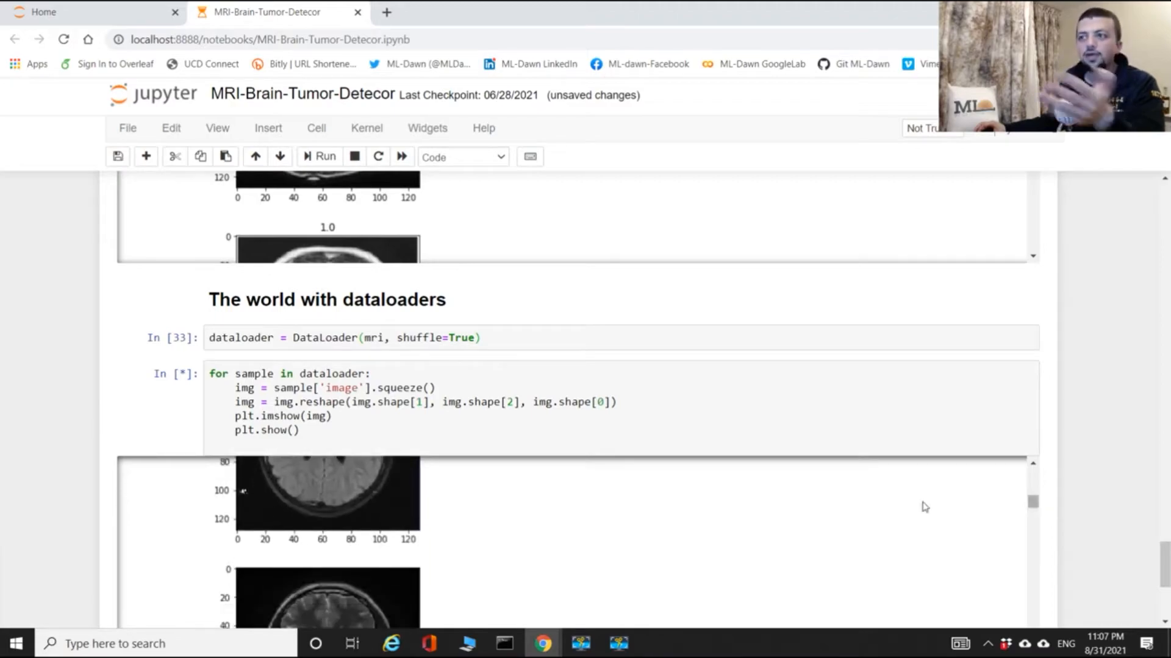
mouse_move(868, 500)
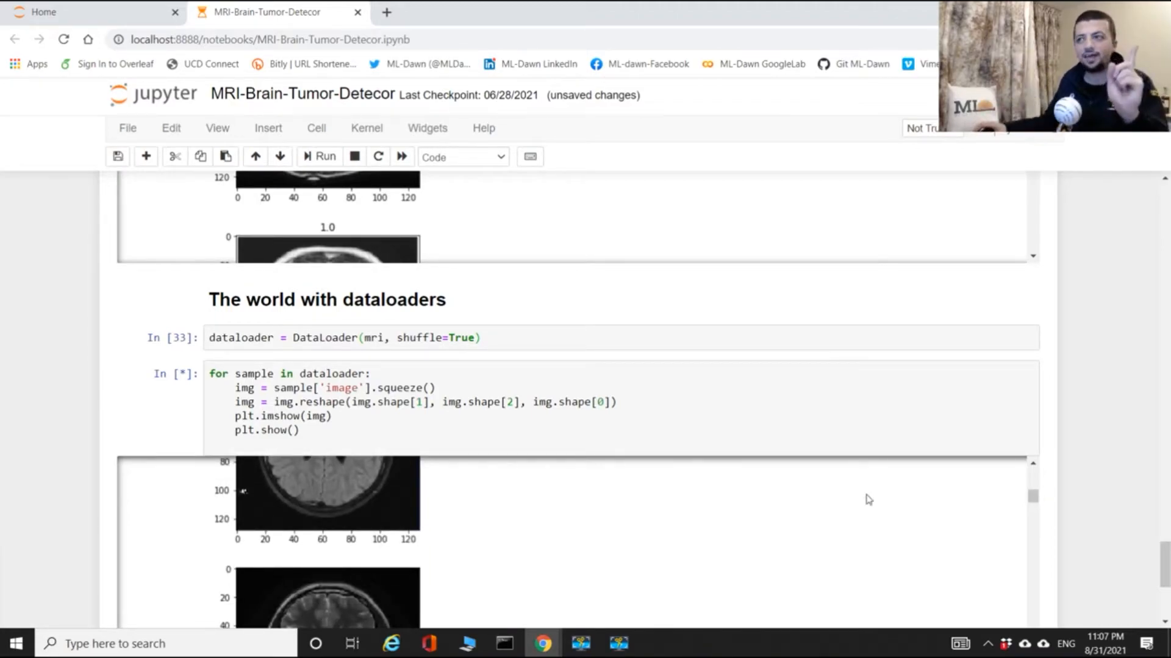
click(400, 338)
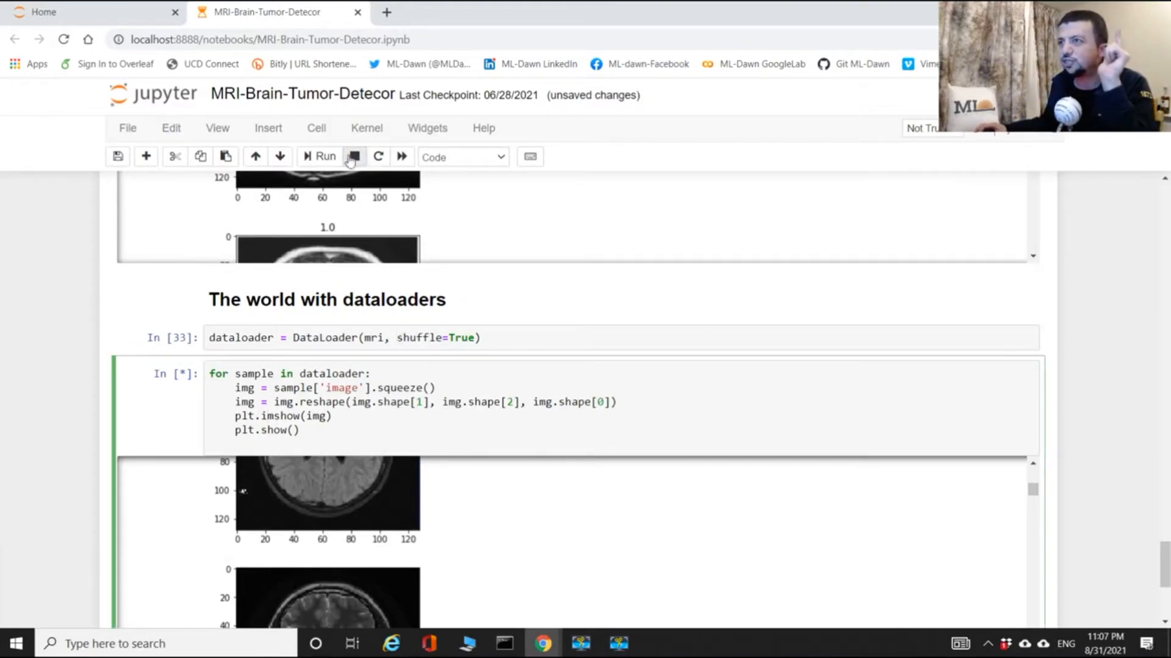
click(353, 156)
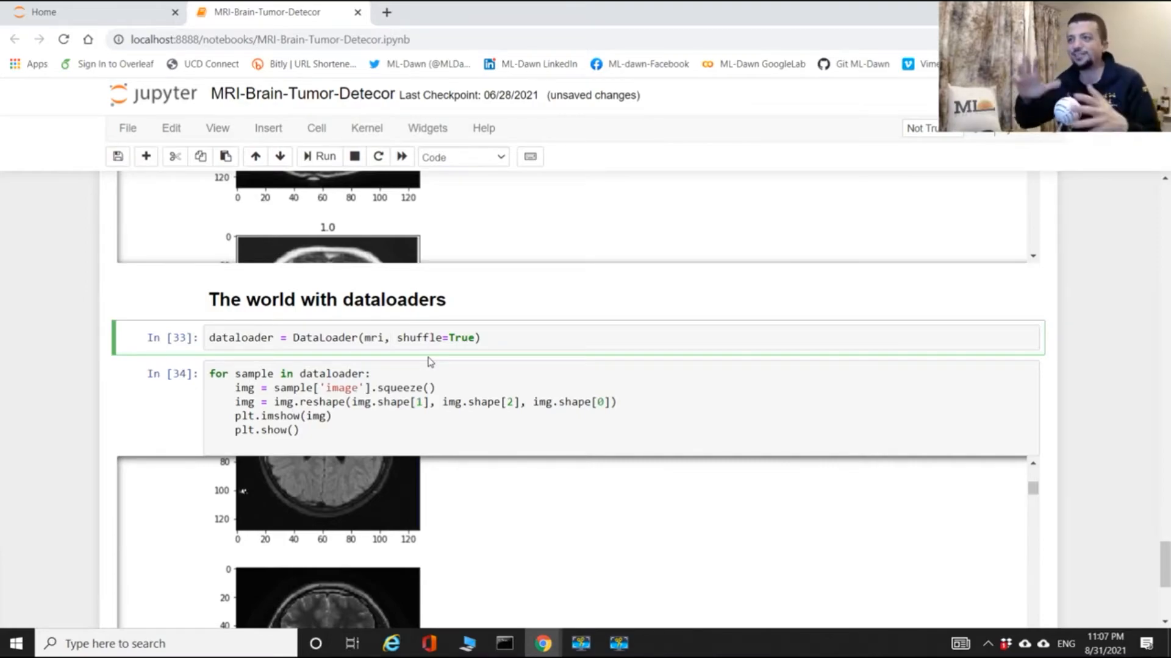
Add batch_size=10 to the DataLoader call alongside shuffle=True.
click(390, 337)
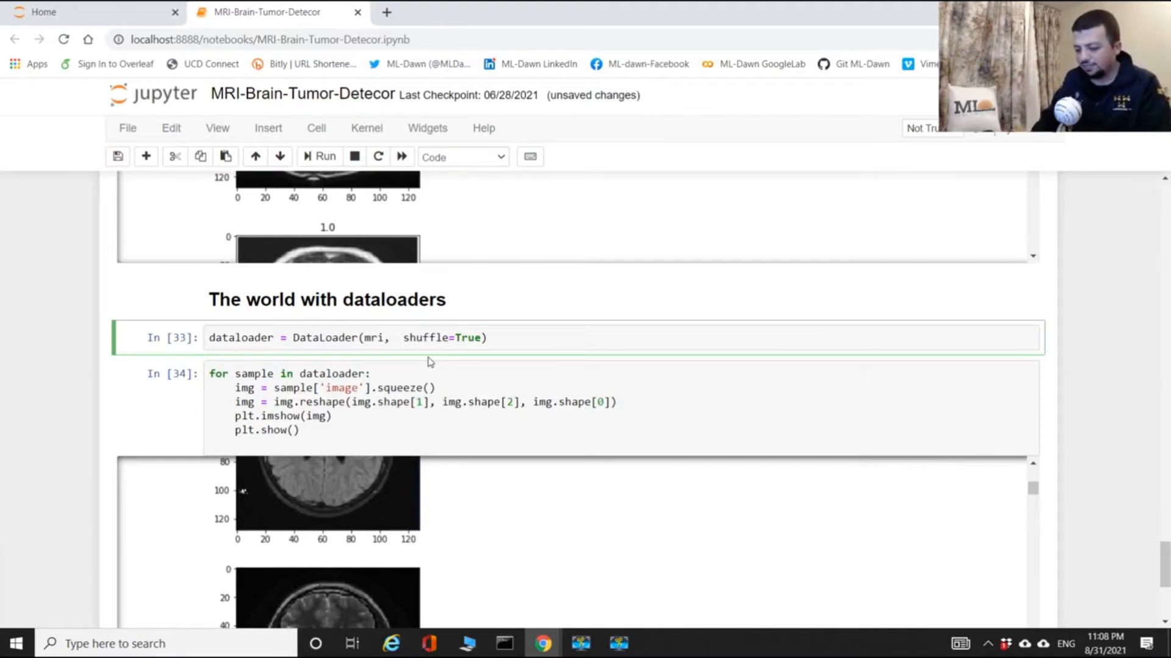
text(batch)
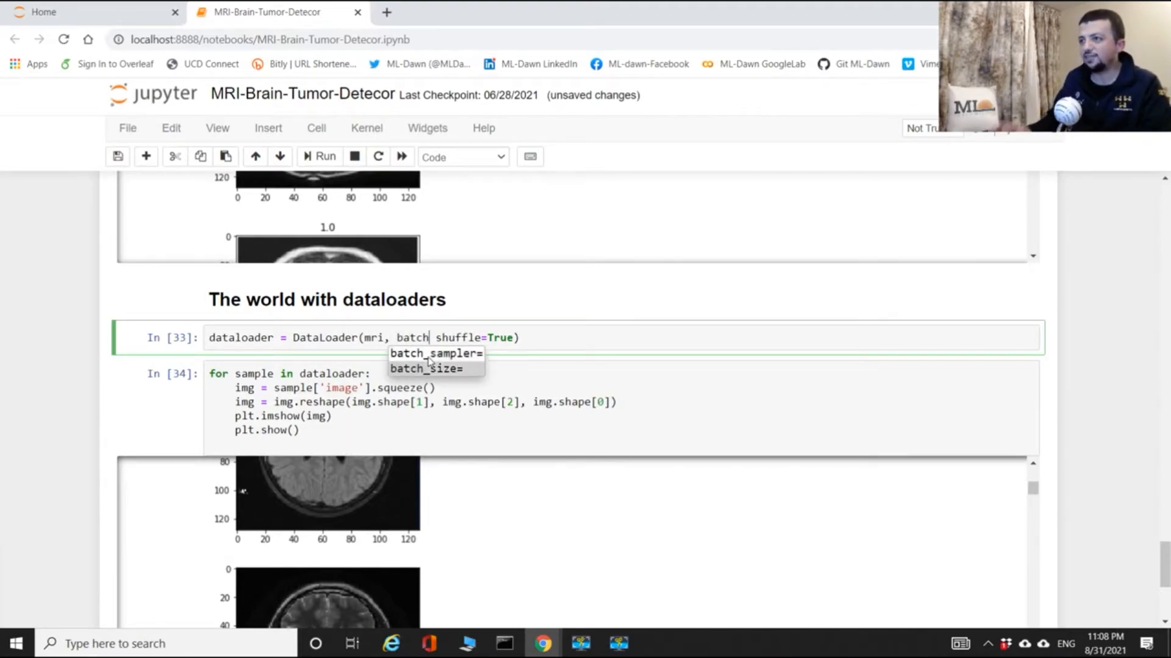
click(436, 368)
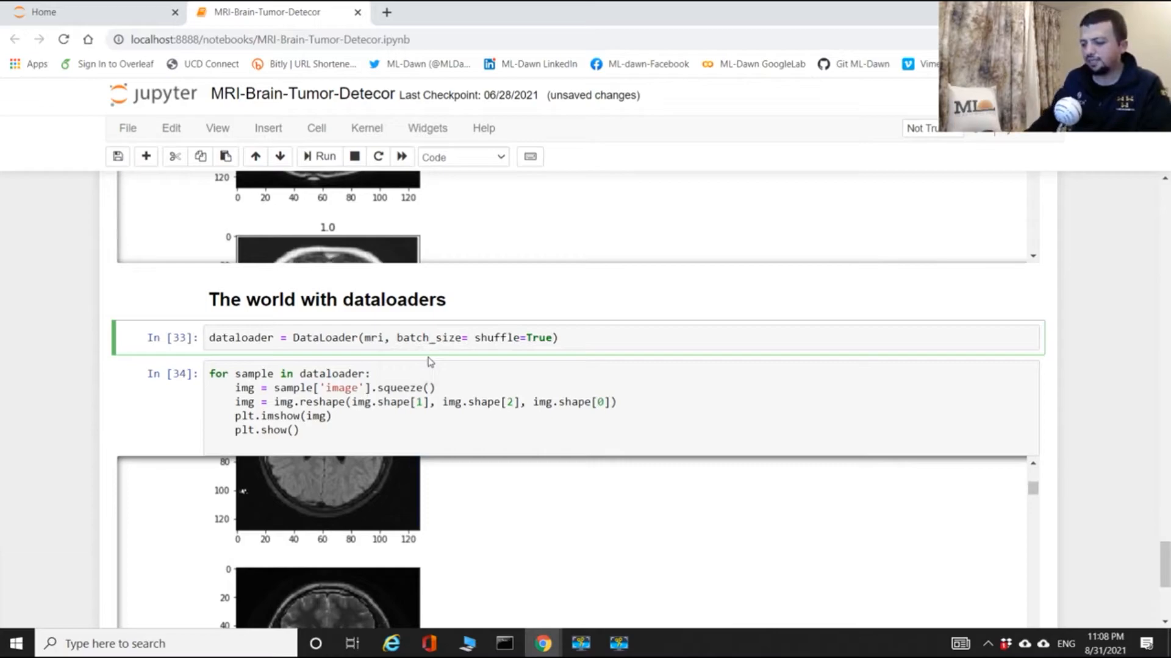
text(10,)
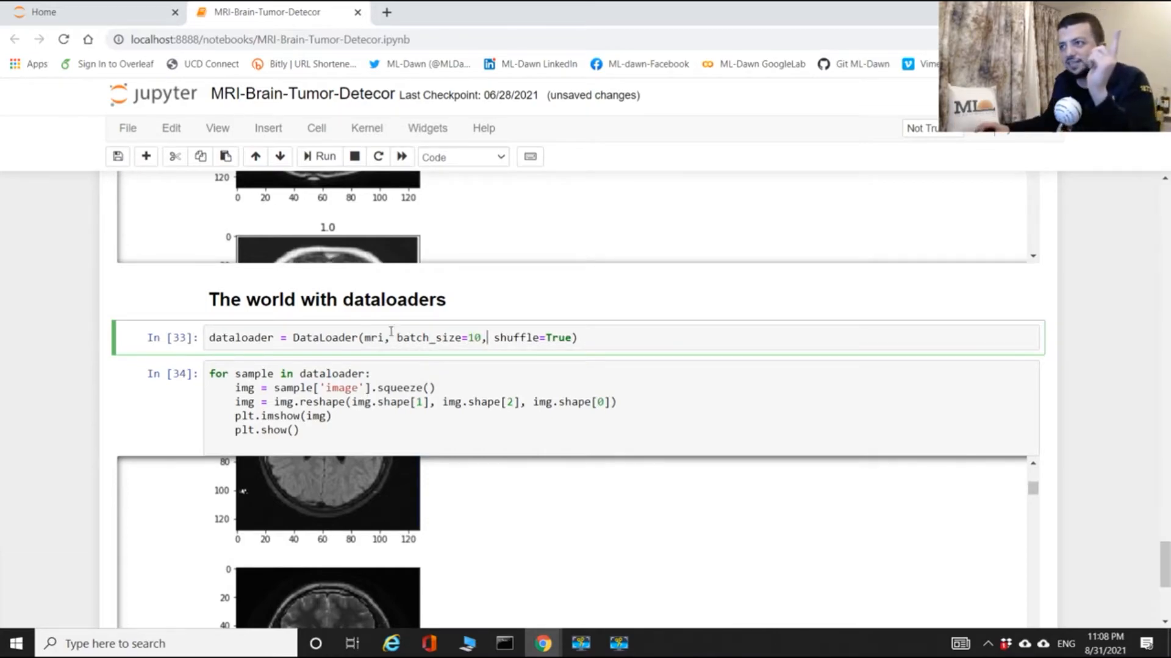
double_click(375, 338)
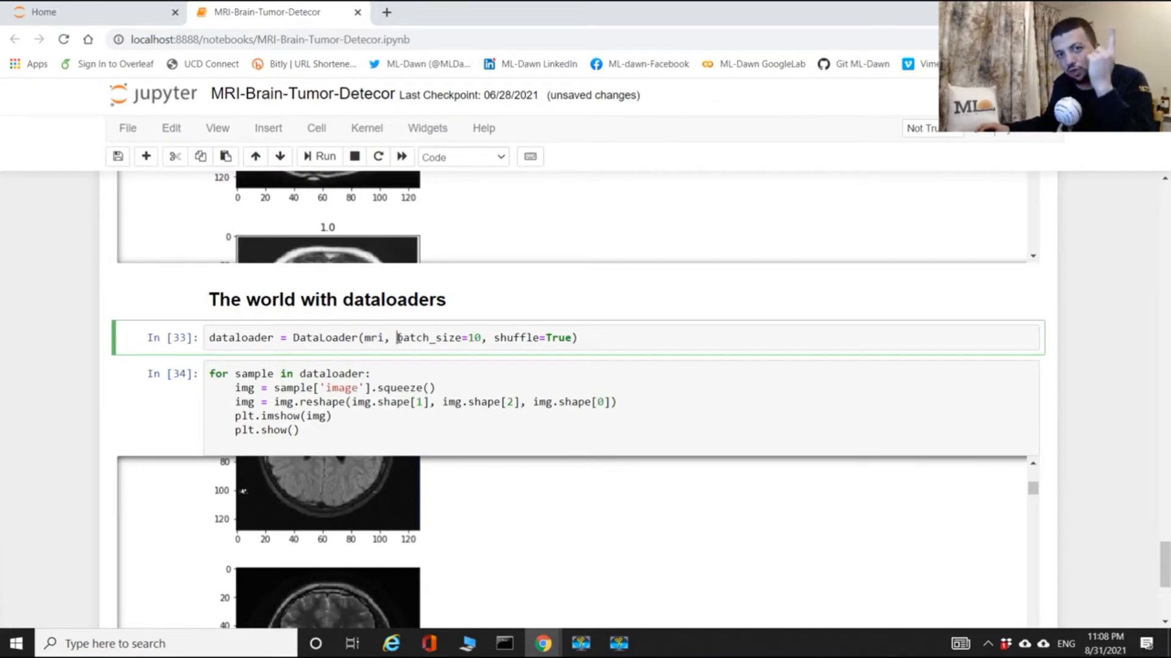
double_click(430, 338)
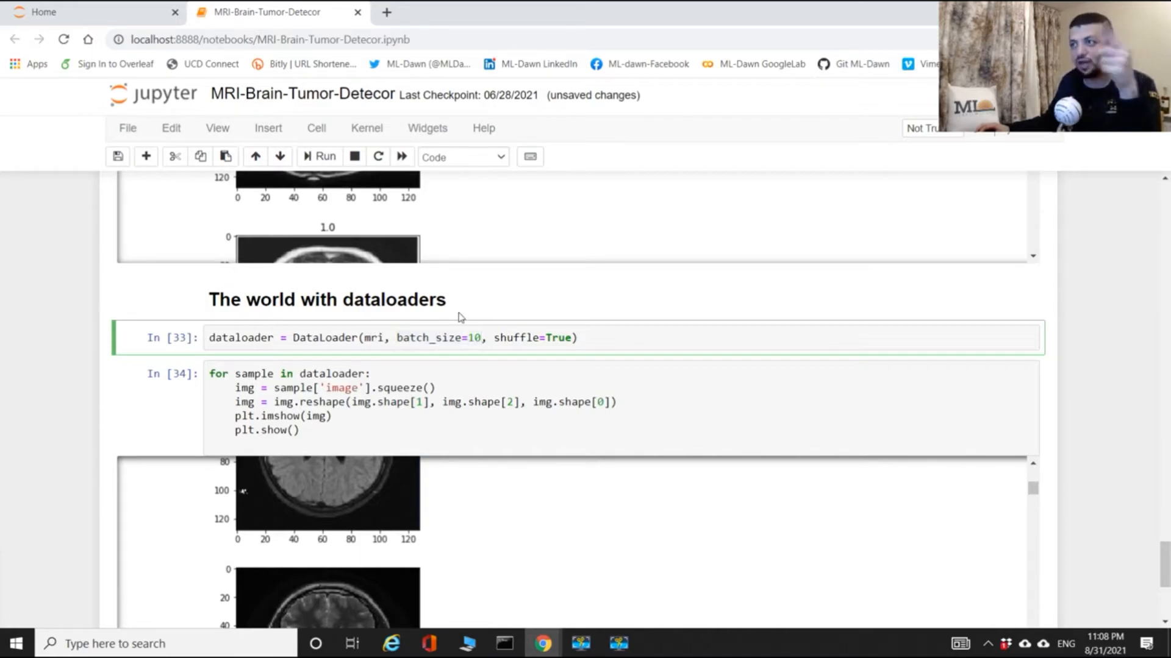
Remove .squeeze() from the sample['image'] line in the loop.
click(481, 338)
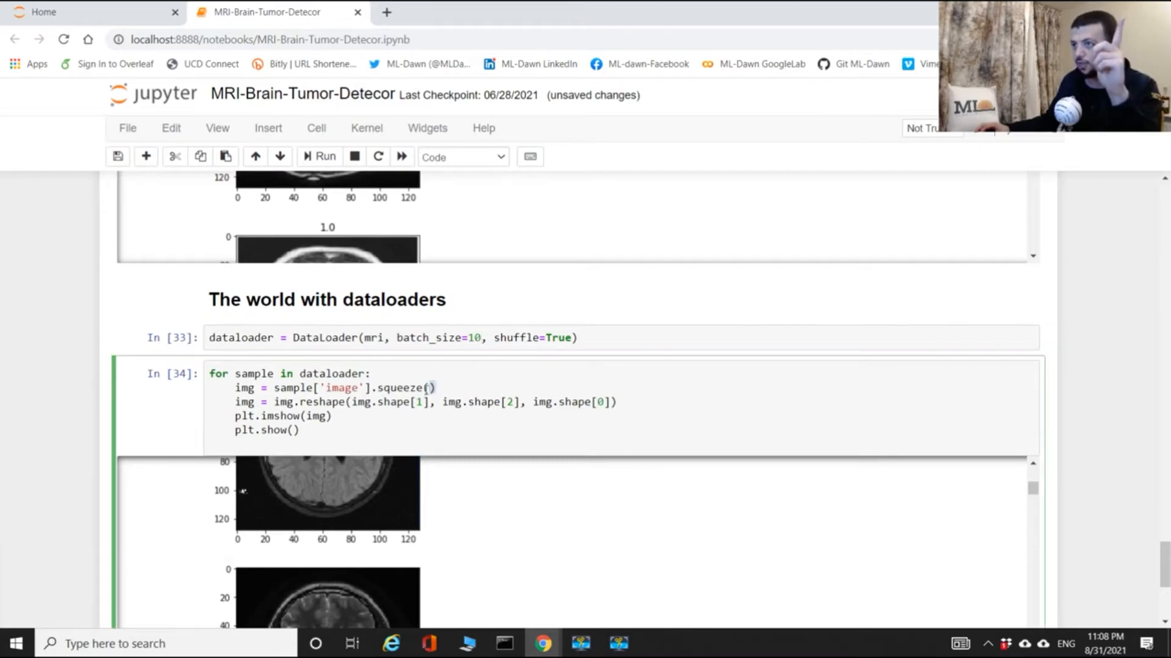
double_click(404, 388)
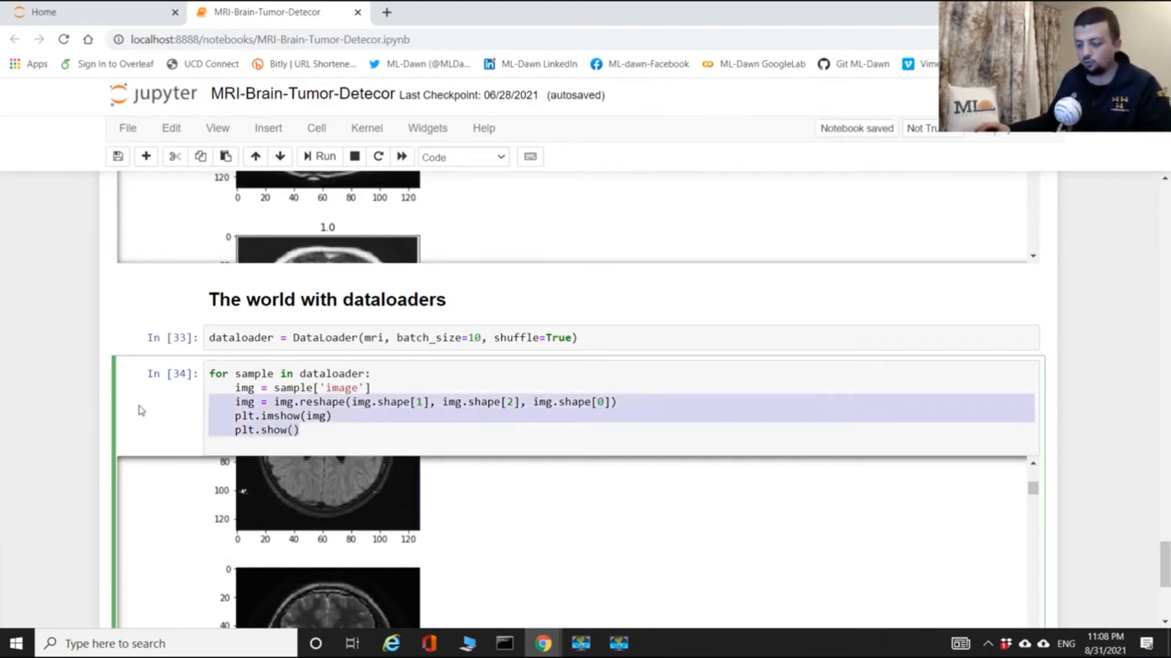
Comment out the reshape and plotting lines and add print(img.shape).
key(ctrl+/)
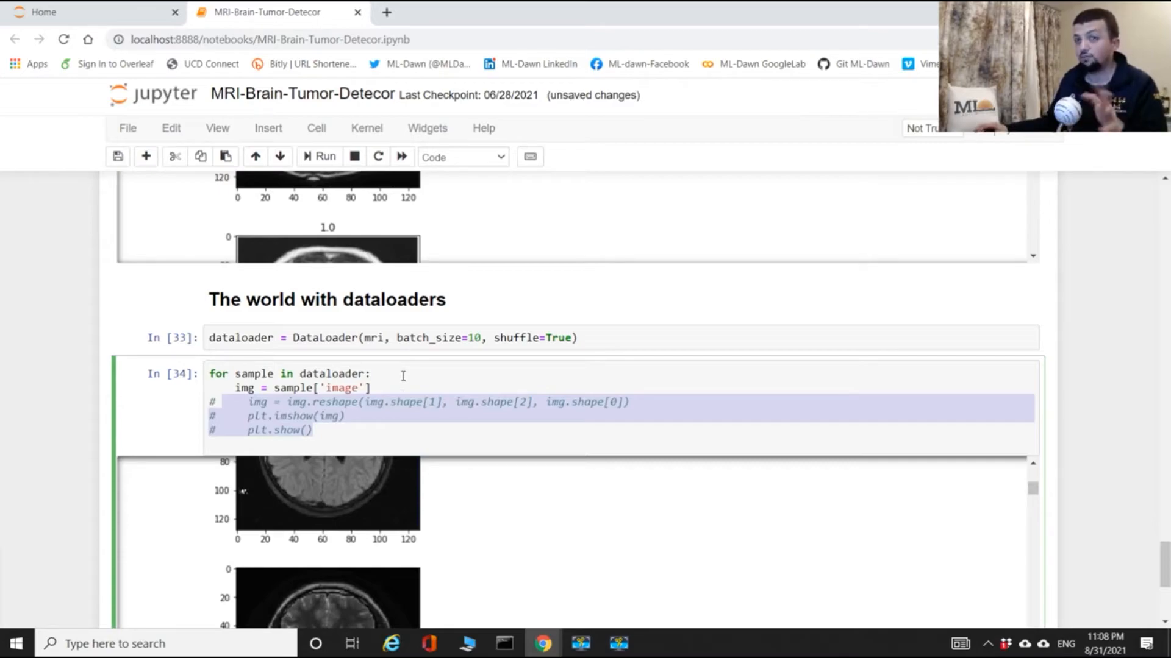
click(373, 373)
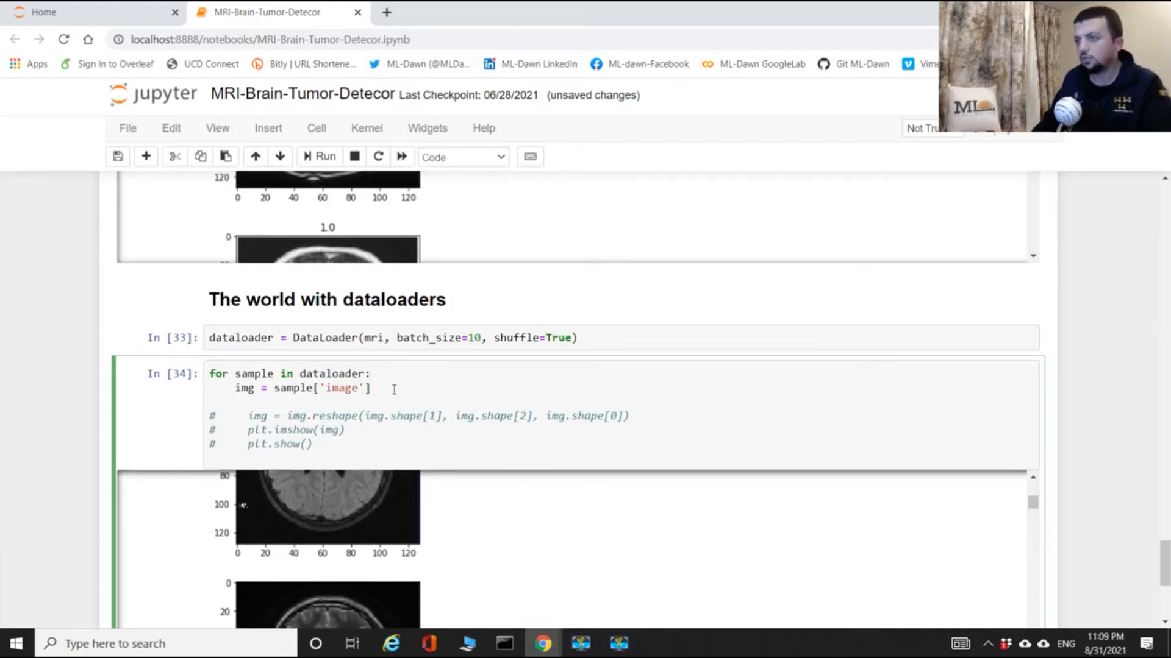
text(pl)
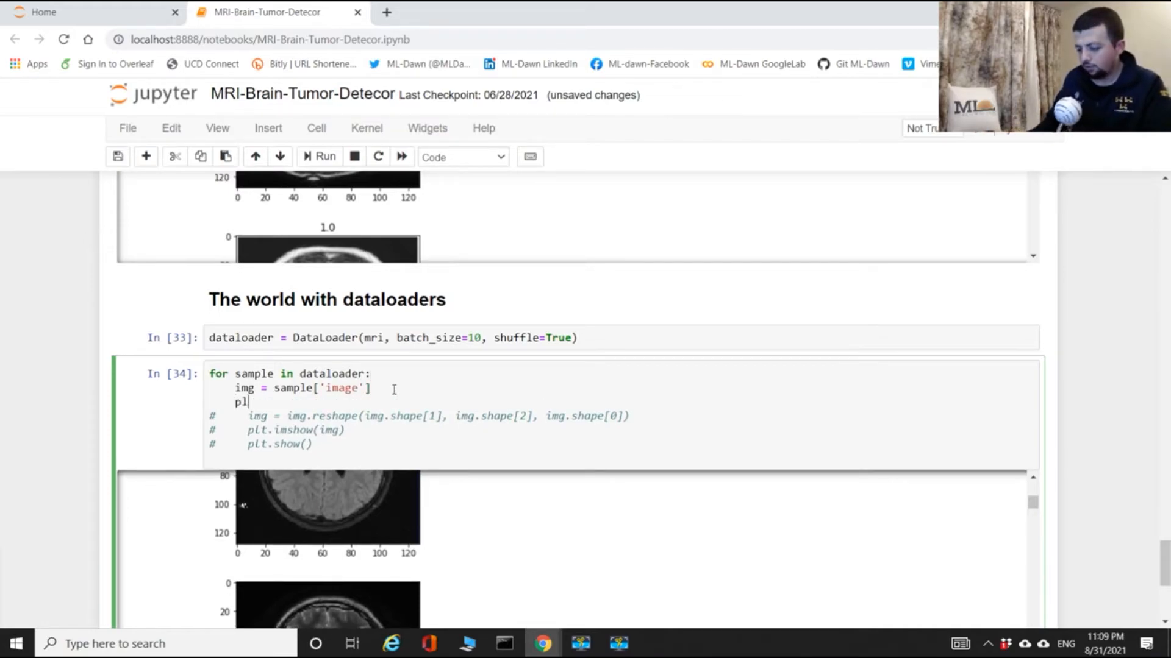
text(rint())
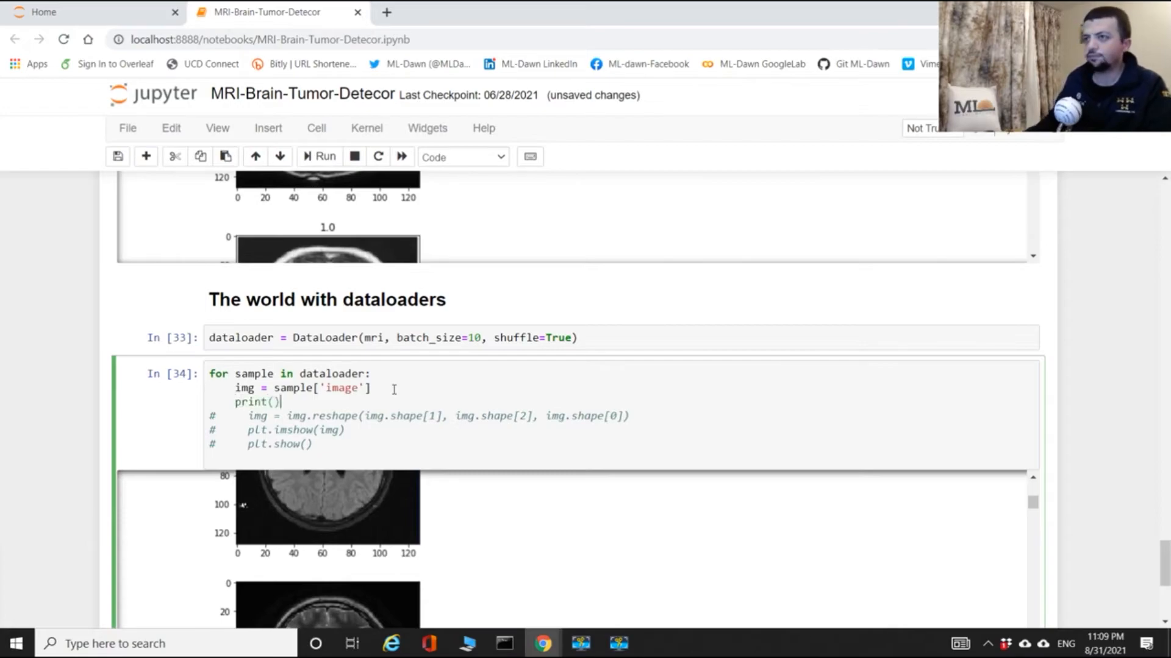
text(img.sha)
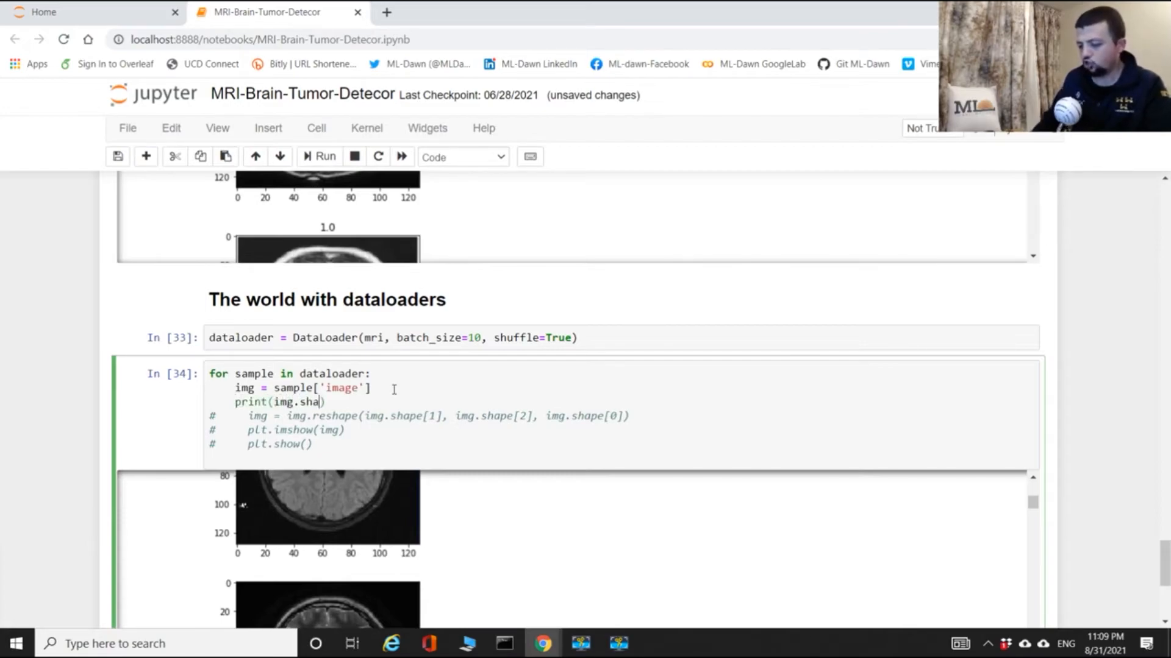
text(pe))
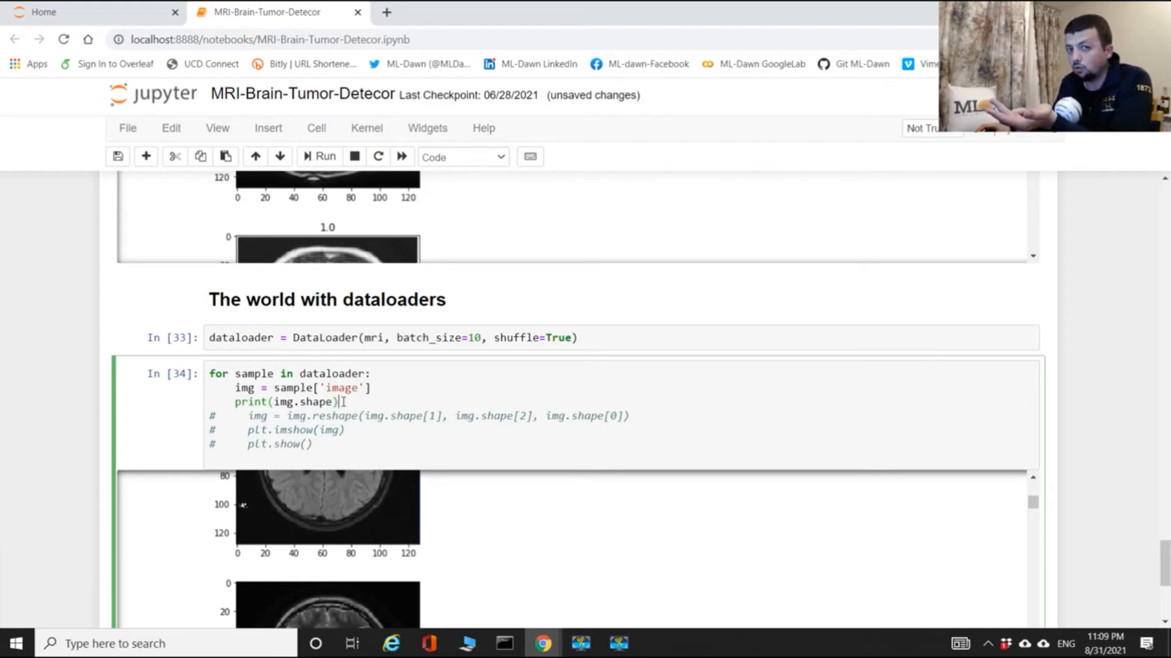
mouse_move(322, 157)
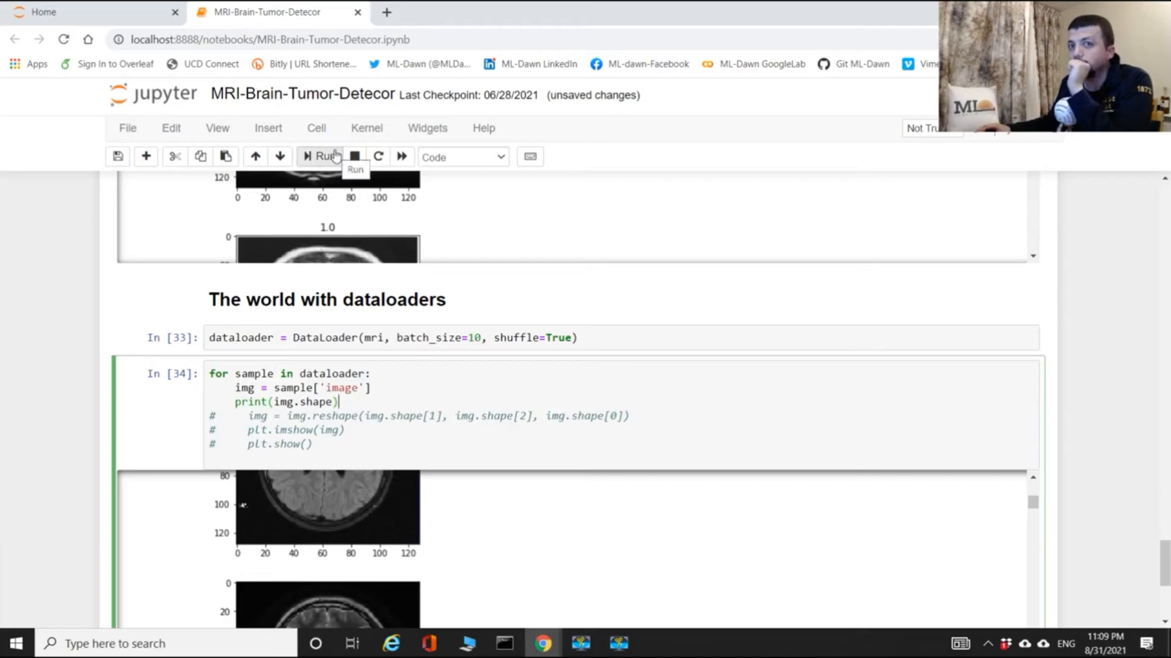
Run the loop, listing torch.Size([1, 3, 128, 128]) repeatedly, then interrupt it.
click(321, 157)
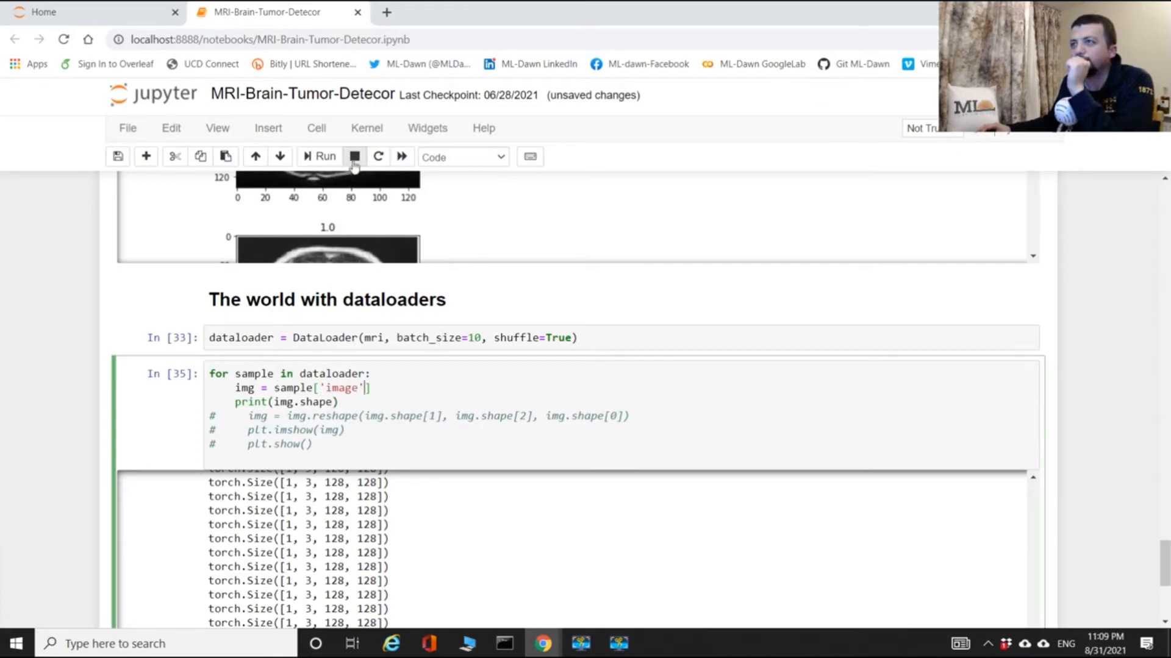
click(354, 156)
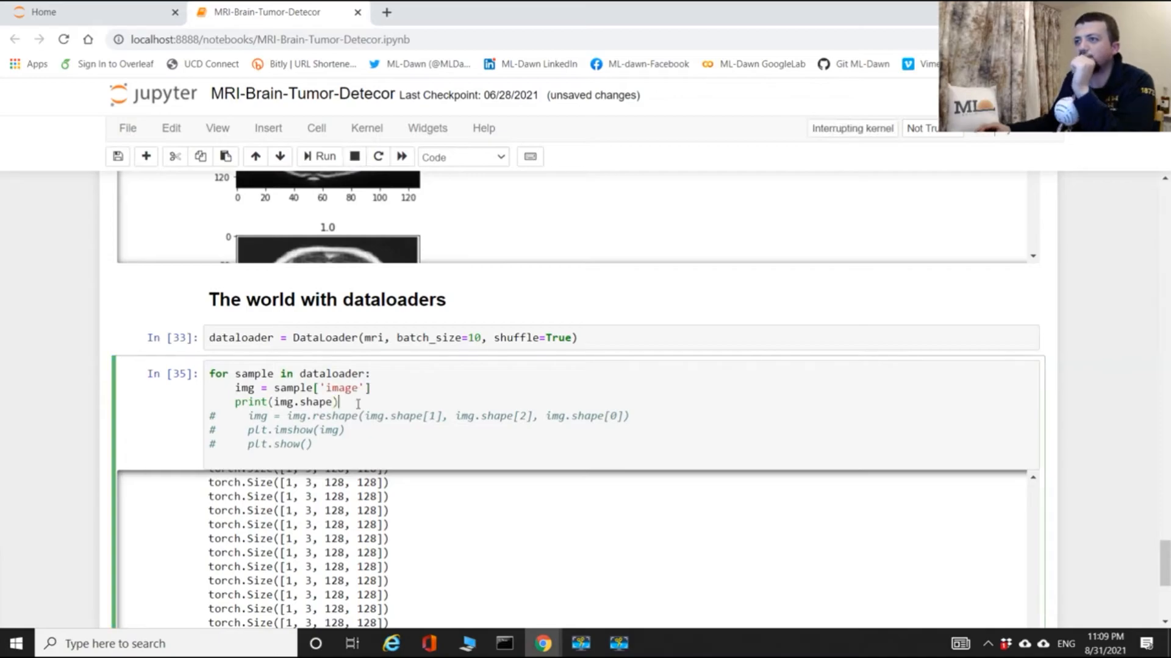
Restore sys.exit(), rerun the DataLoader and loop cells to print torch.Size([10, 3, 128, 128]).
text(sys.)
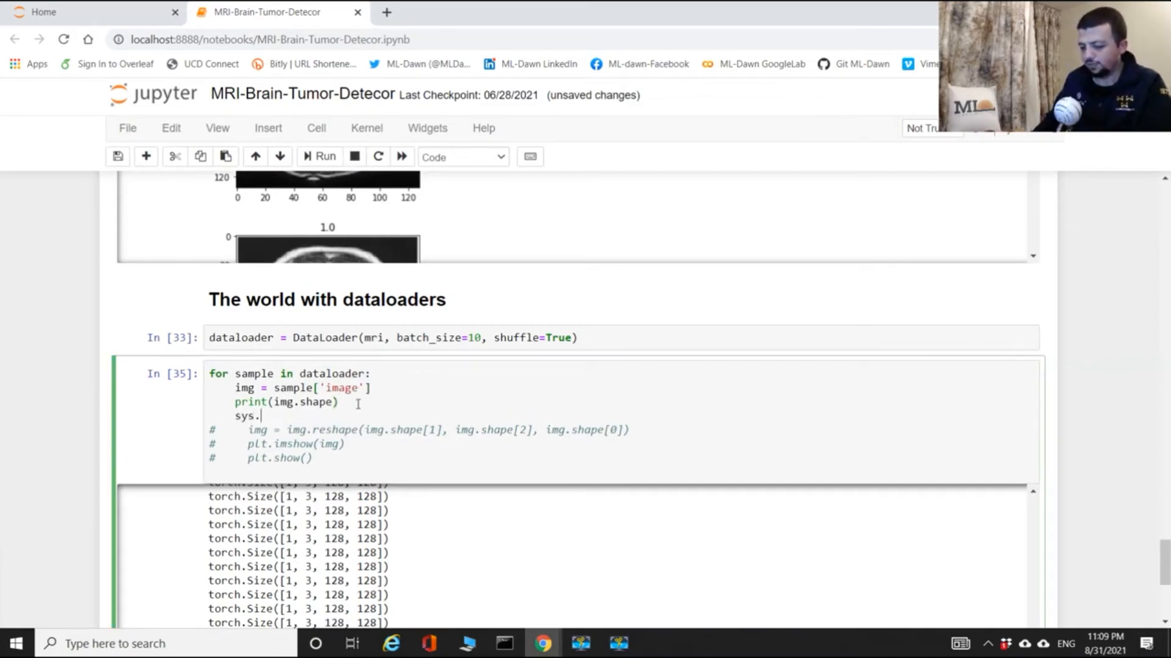
text(exit()
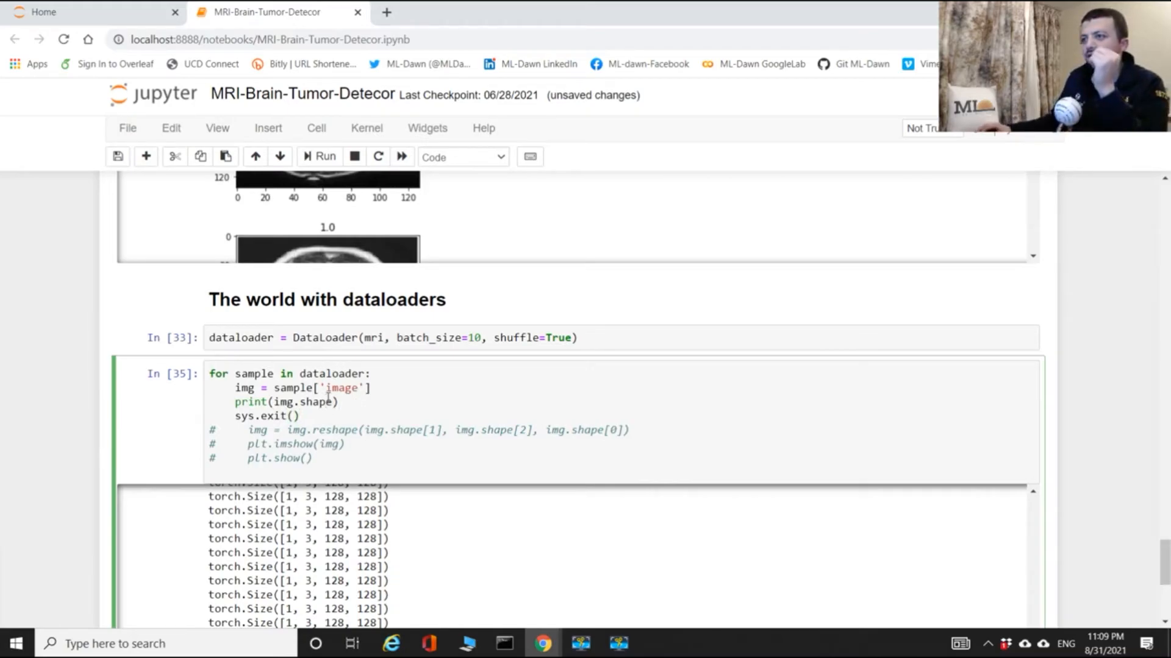
click(318, 158)
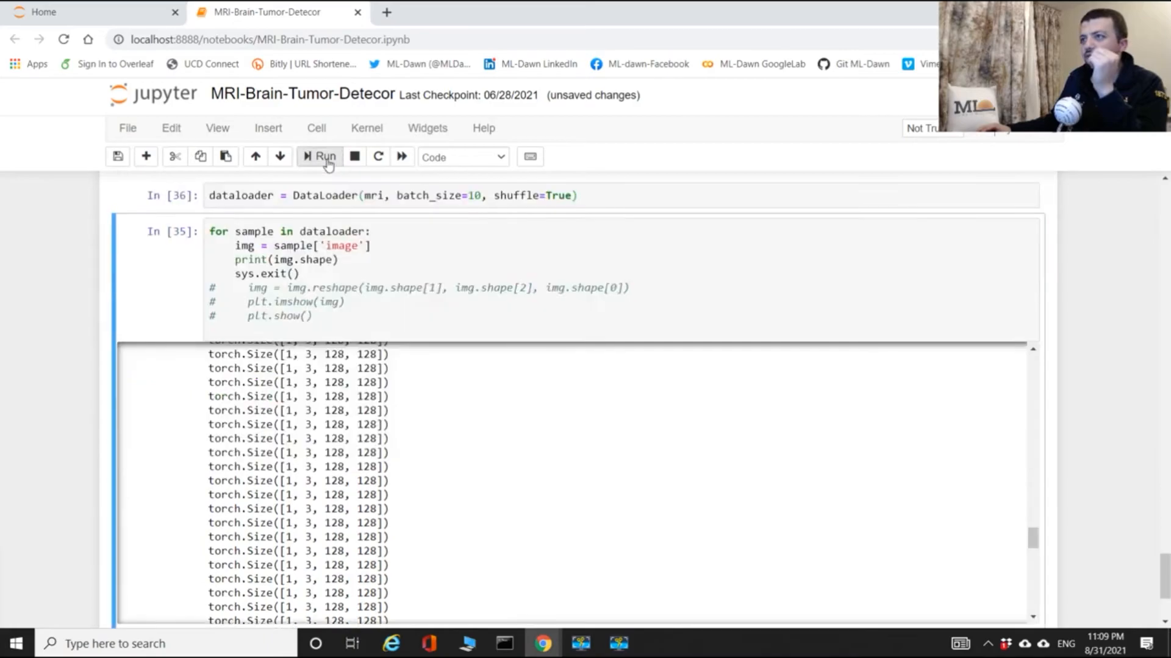
click(319, 156)
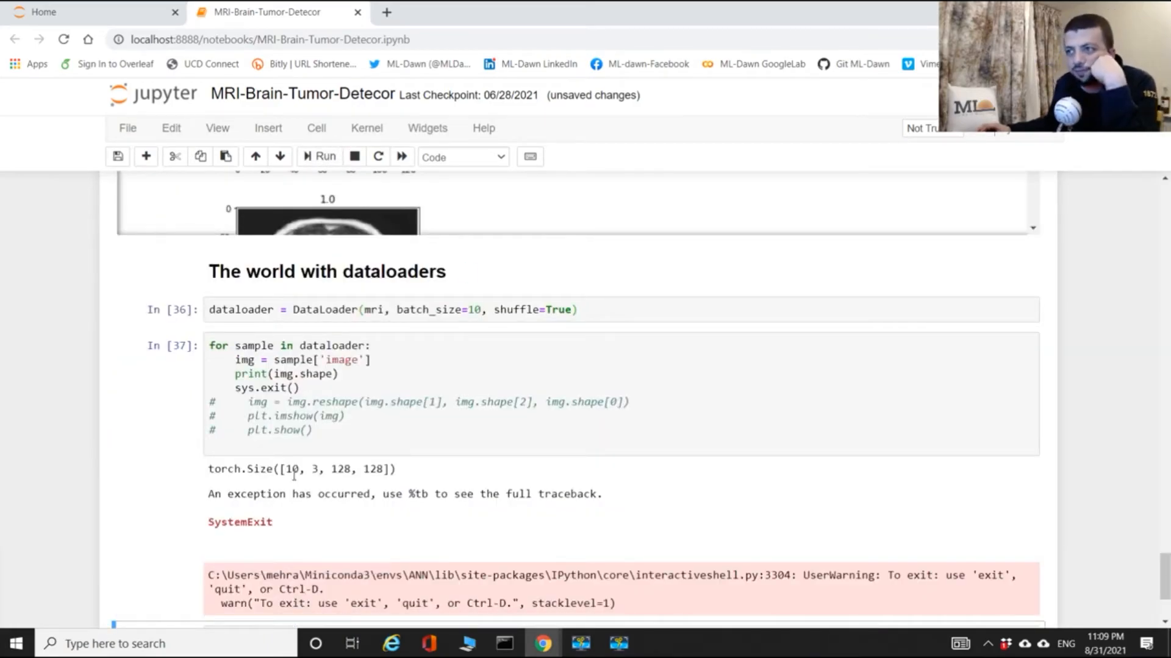
click(265, 388)
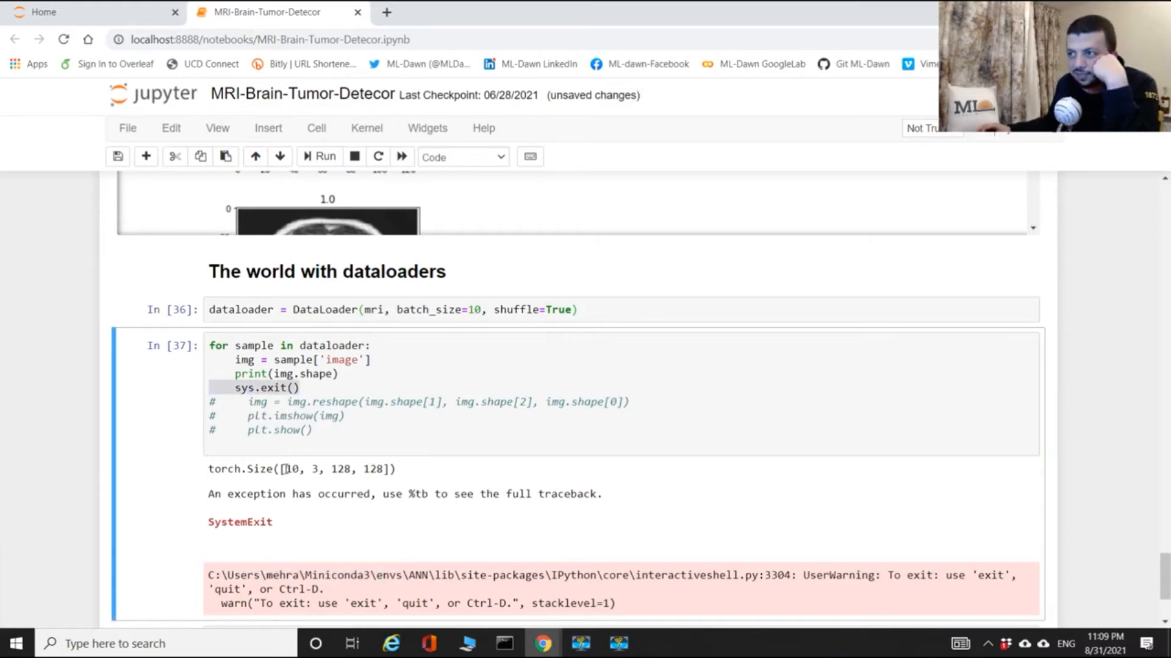
double_click(290, 469)
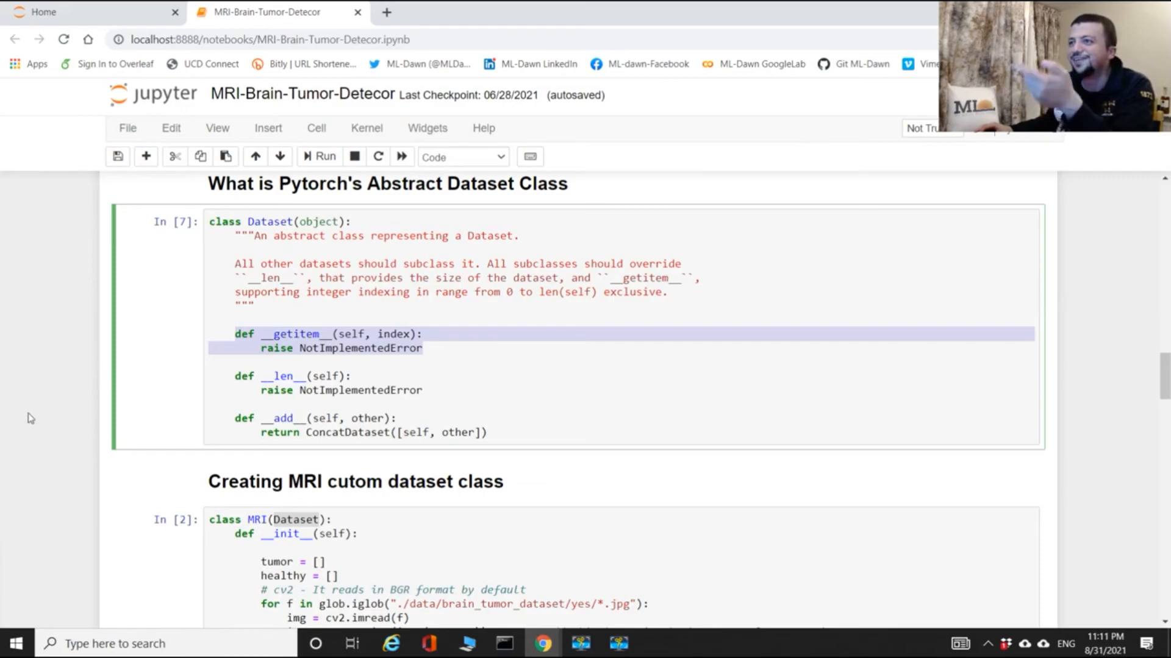
scroll(down, 3)
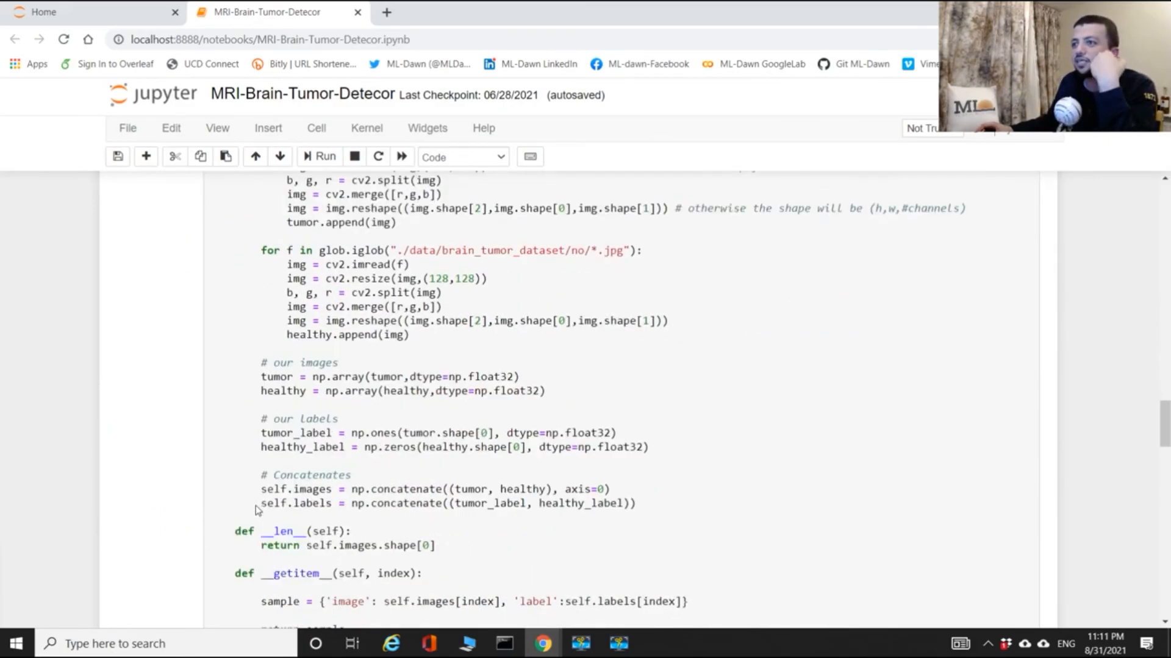
scroll(down, 3)
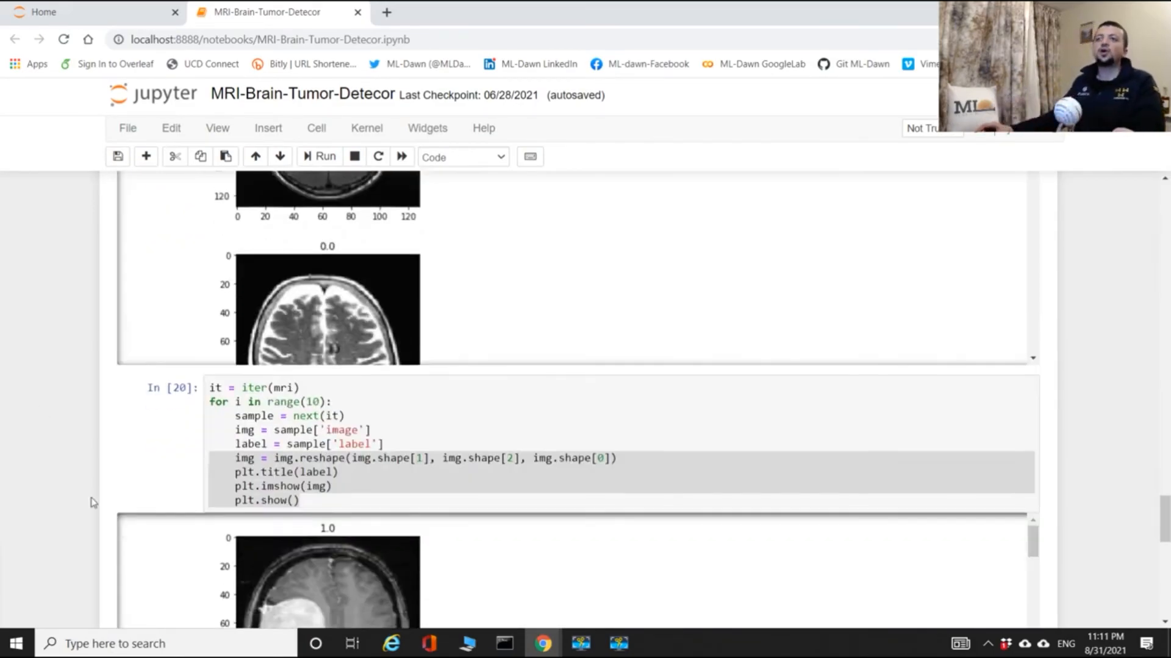
scroll(down, 3)
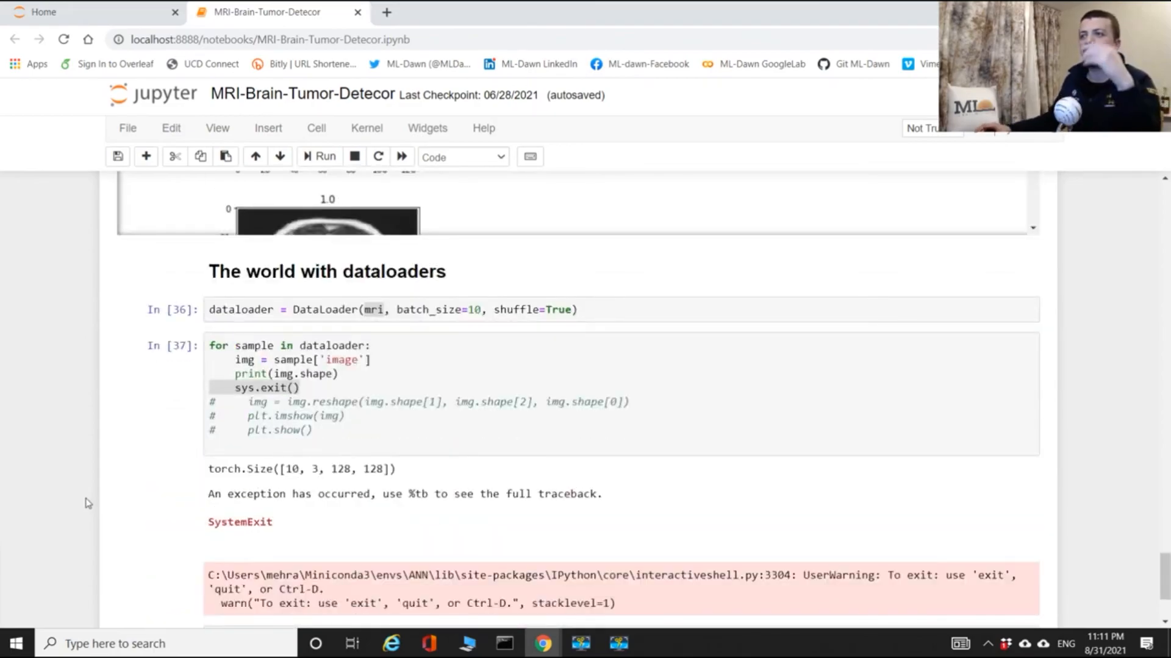